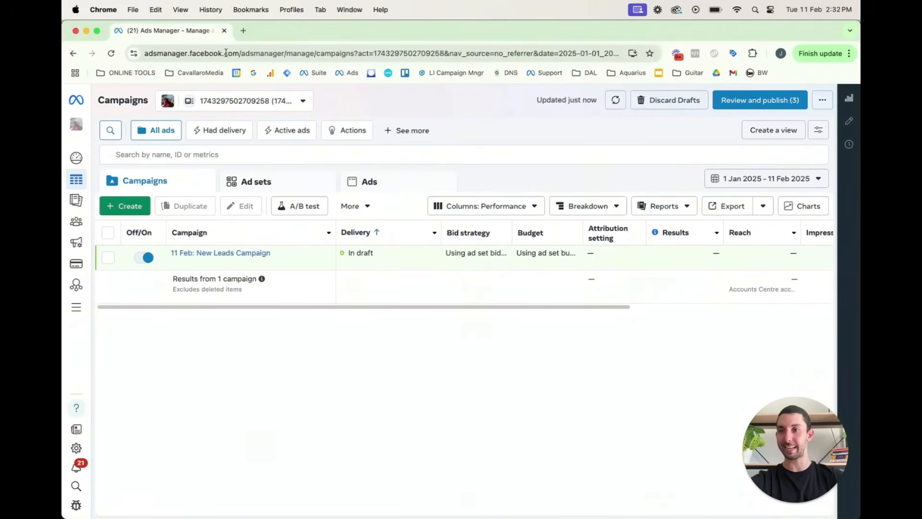
mouse_move(304, 145)
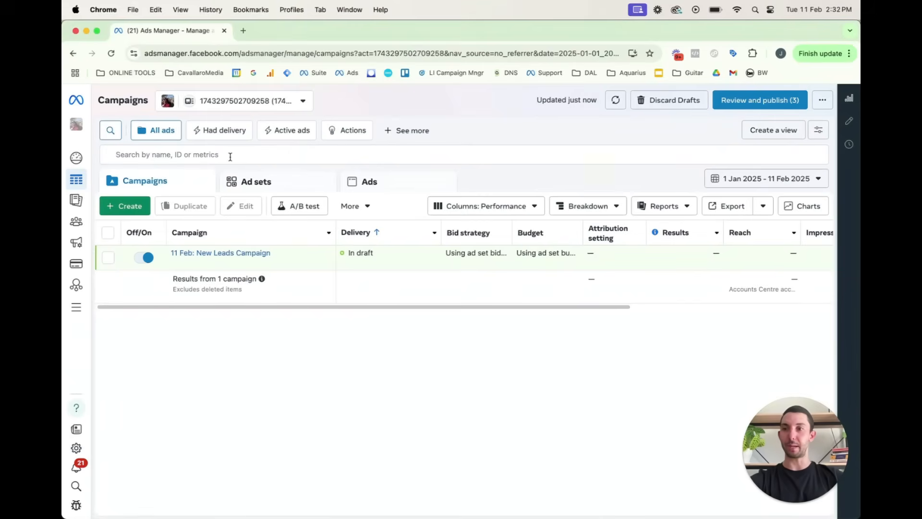
Go to the Audiences section from the Ads Manager navigation menu
click(76, 100)
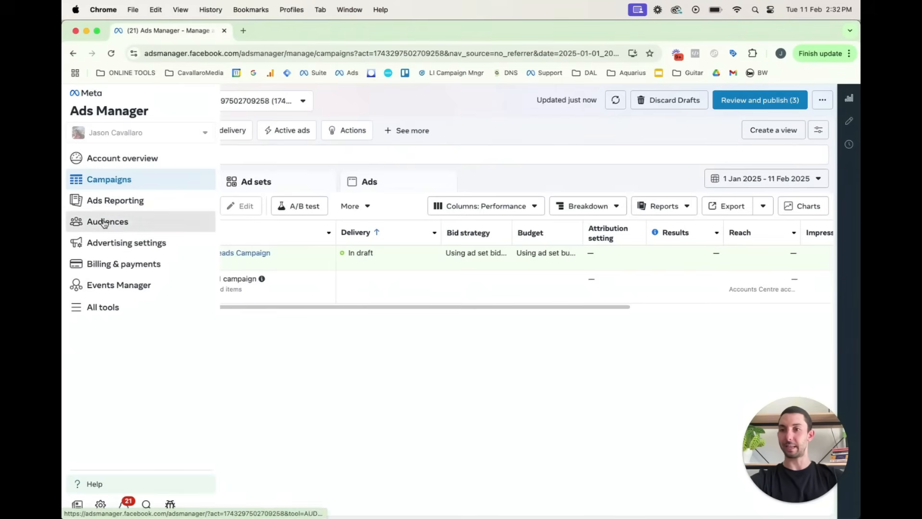
click(107, 221)
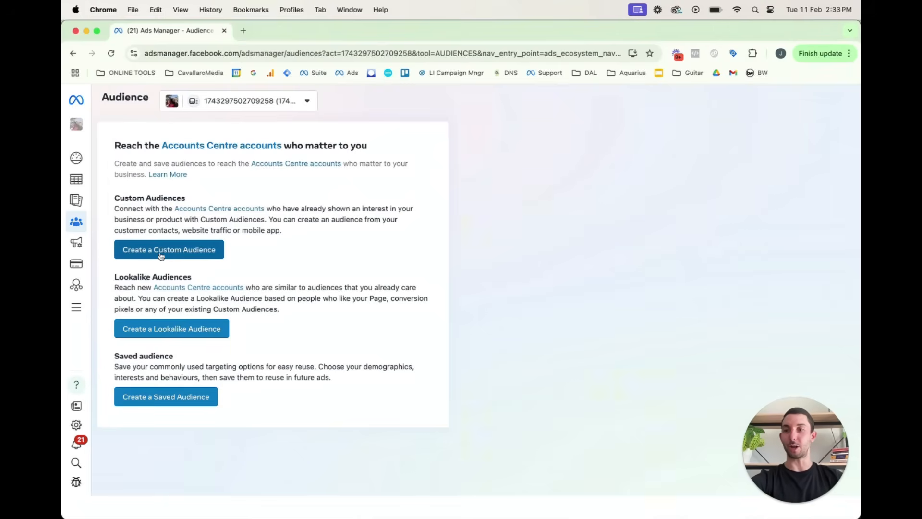
Start a custom audience with Website chosen as the source
click(169, 249)
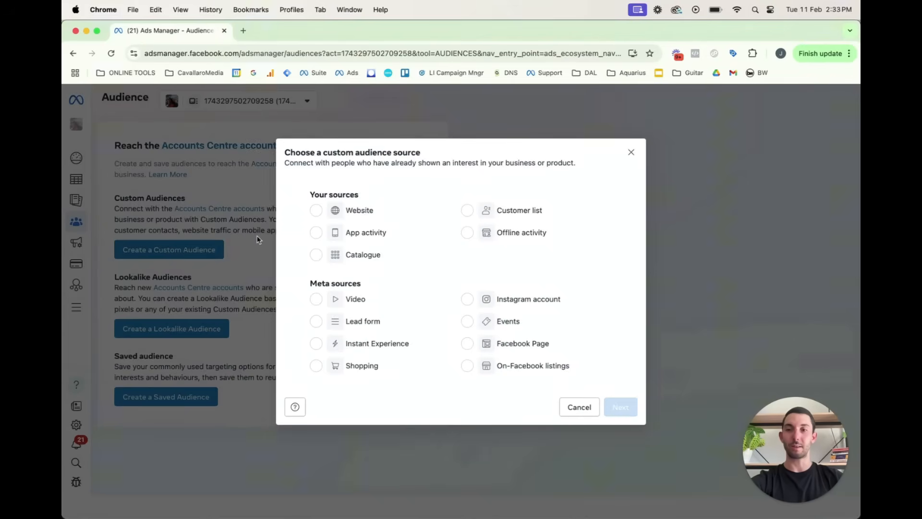
mouse_move(408, 181)
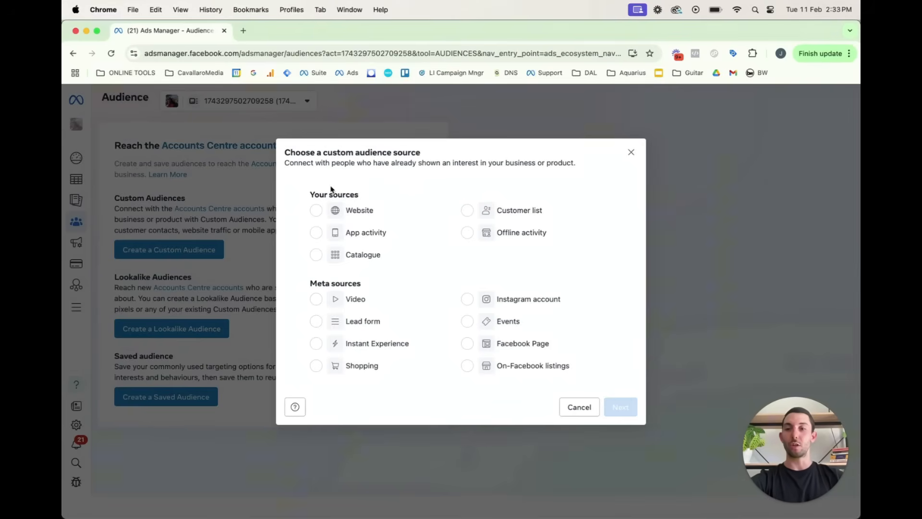
click(317, 210)
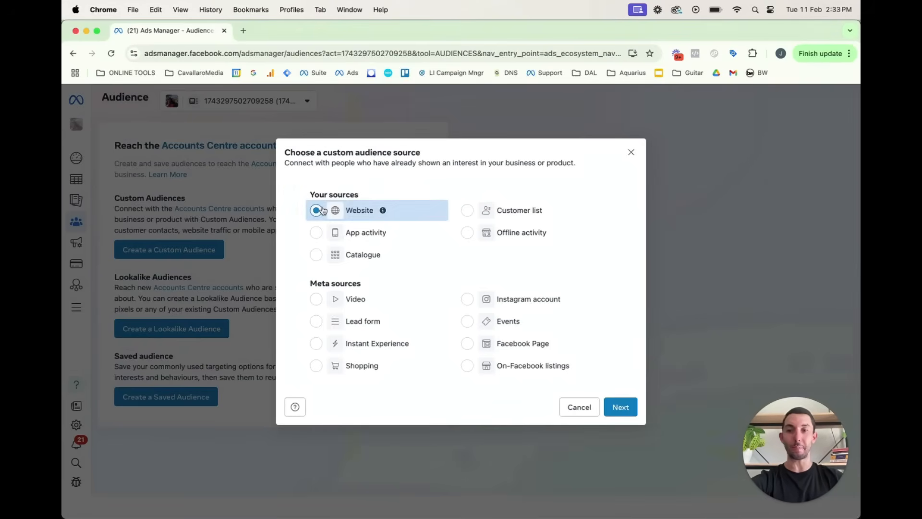
click(578, 406)
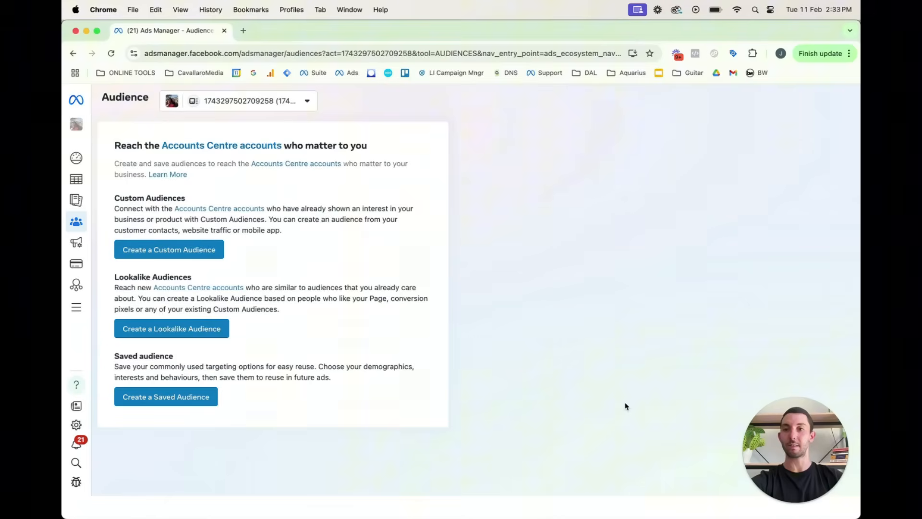
Try targeting visitors of specific web pages with a 'thank-you' URL rule
click(169, 249)
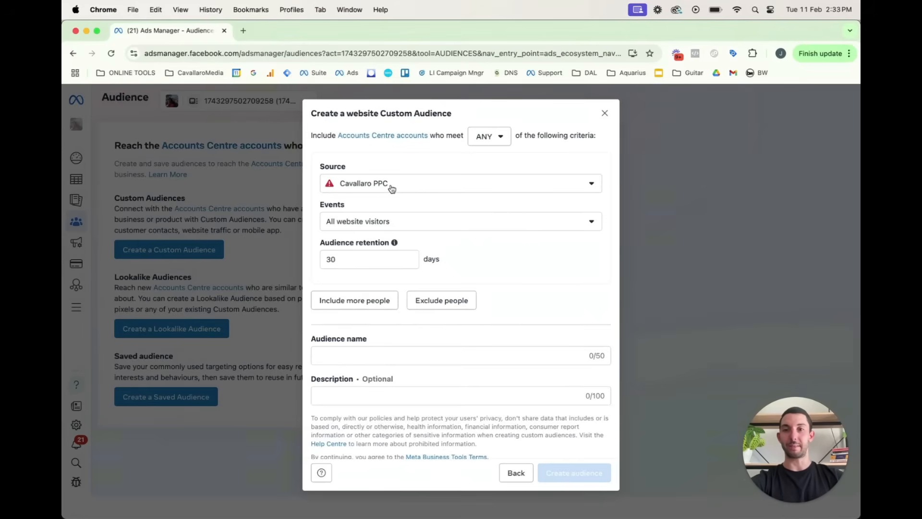
mouse_move(344, 206)
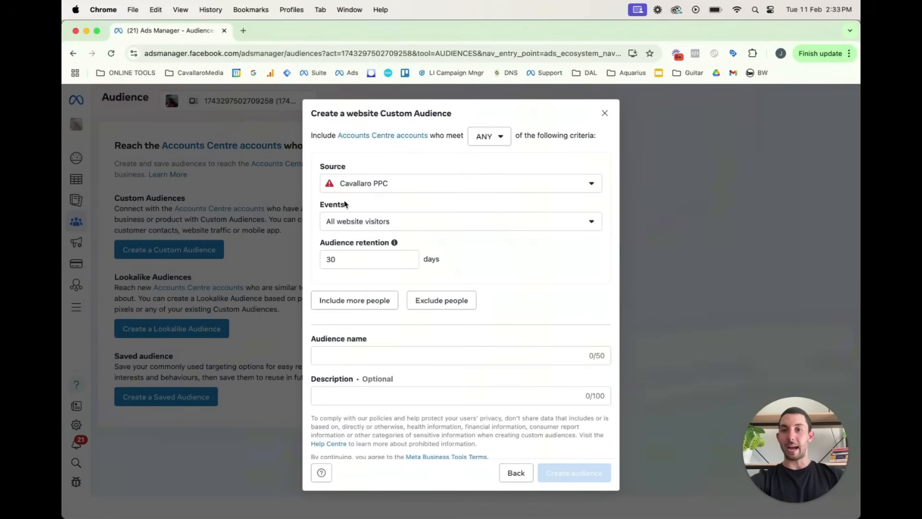
click(461, 220)
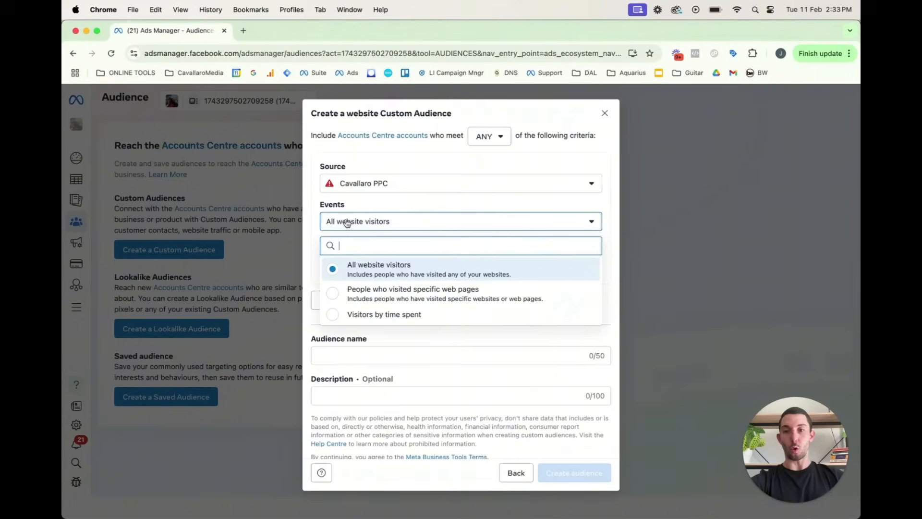
mouse_move(344, 293)
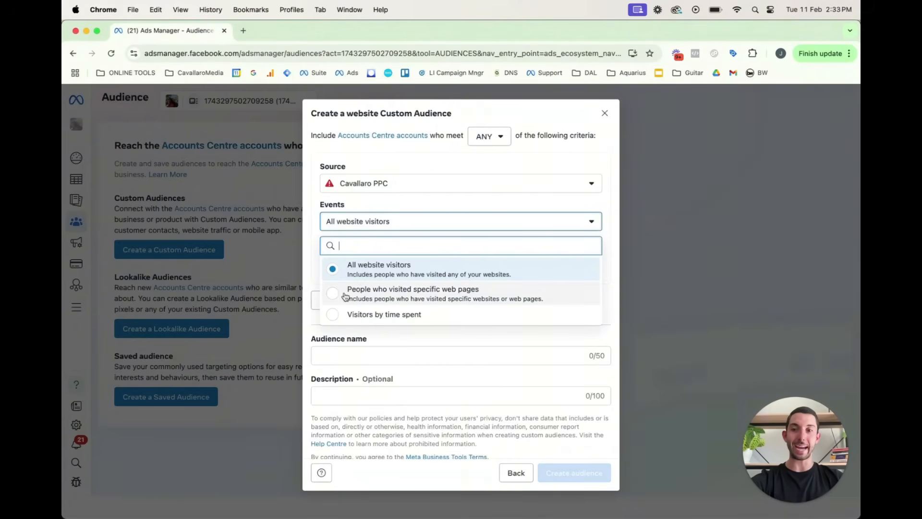
click(412, 289)
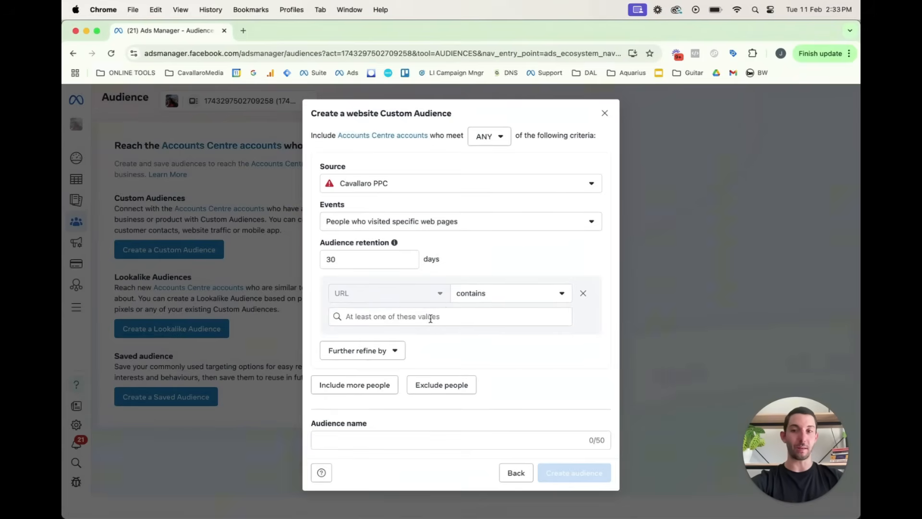
click(449, 316)
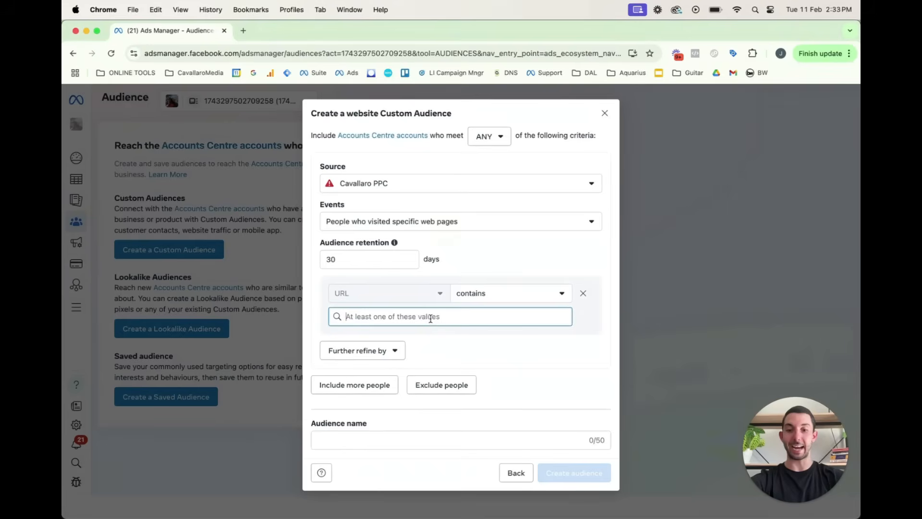
text(thank-you)
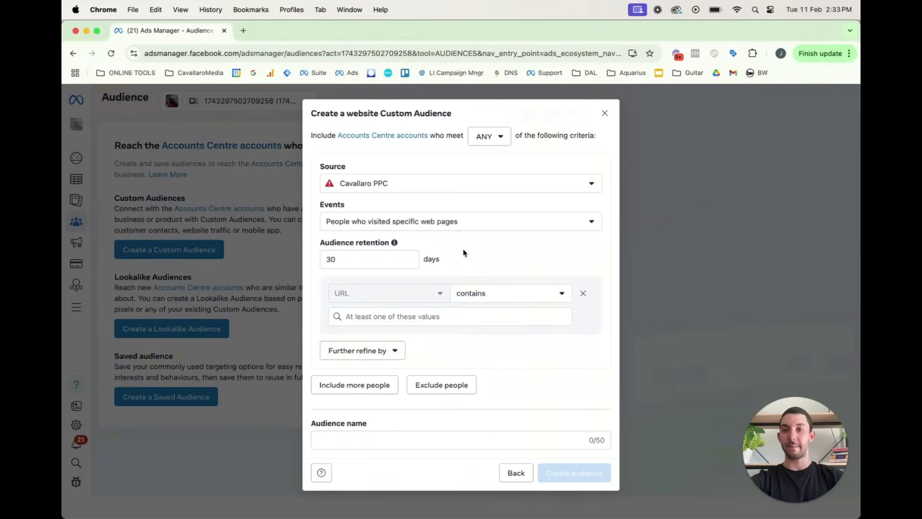
Revert to all website visitors and set audience retention to 30 days
click(460, 221)
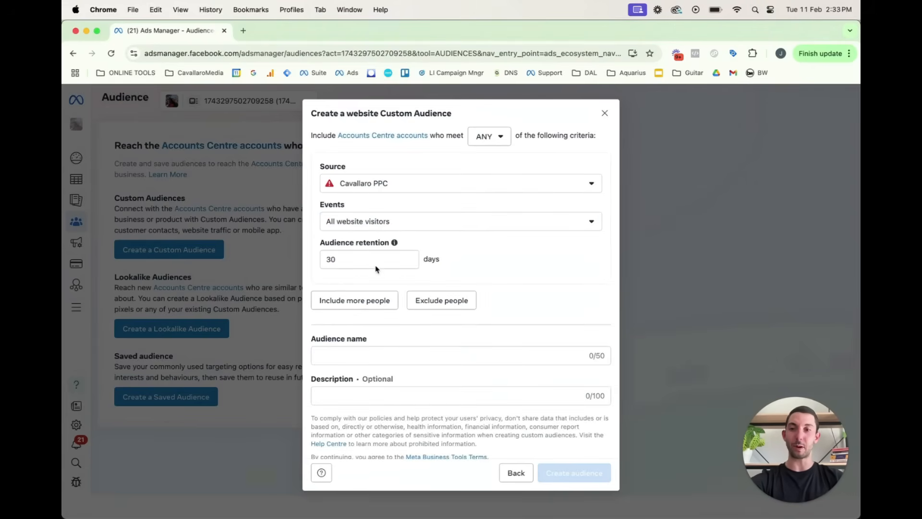
click(369, 259)
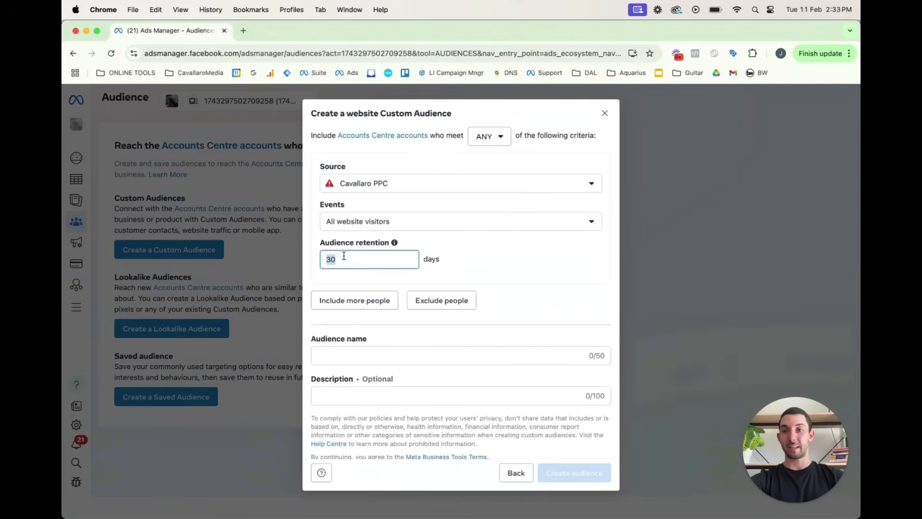
text(90)
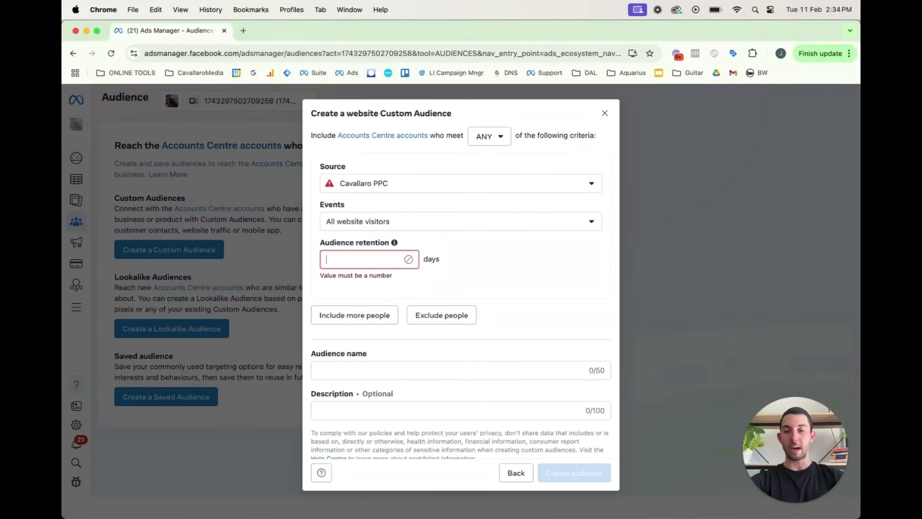
text(30)
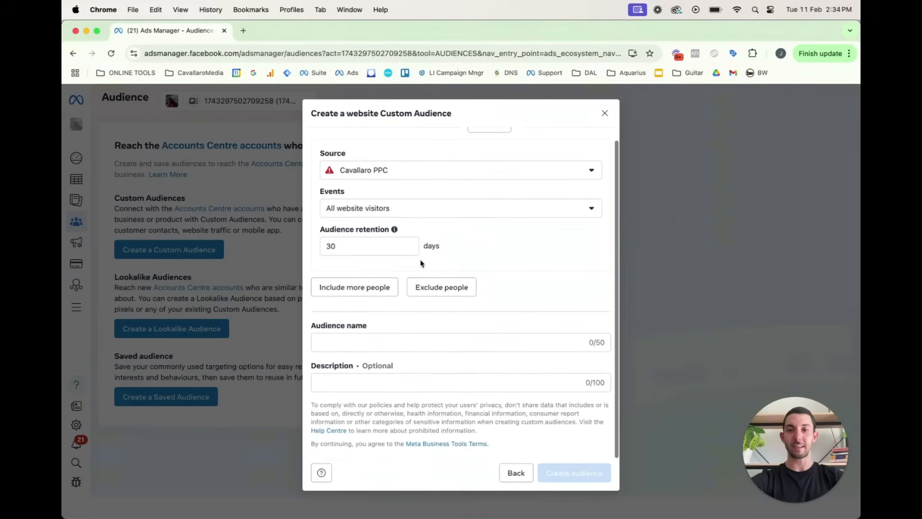
Name the audience 'Website Visitors', leave events unchanged, and submit it for creation
click(415, 342)
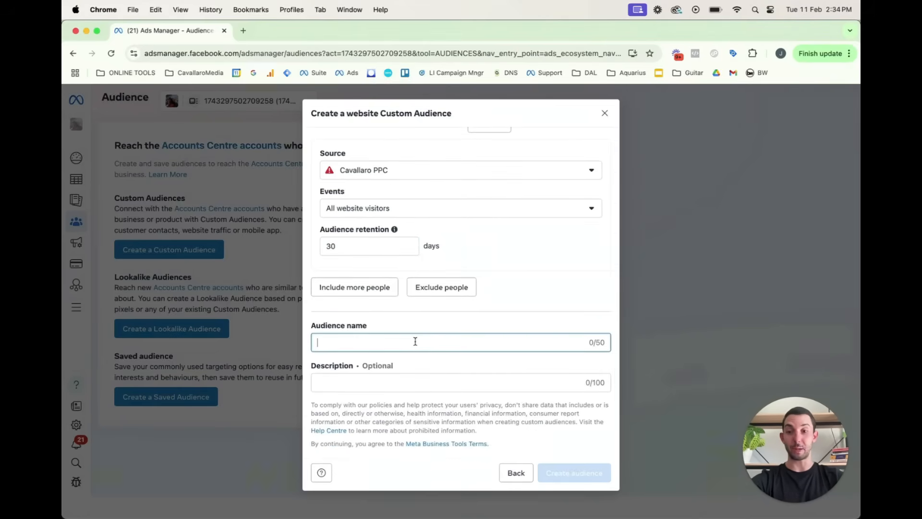
text(Web 1)
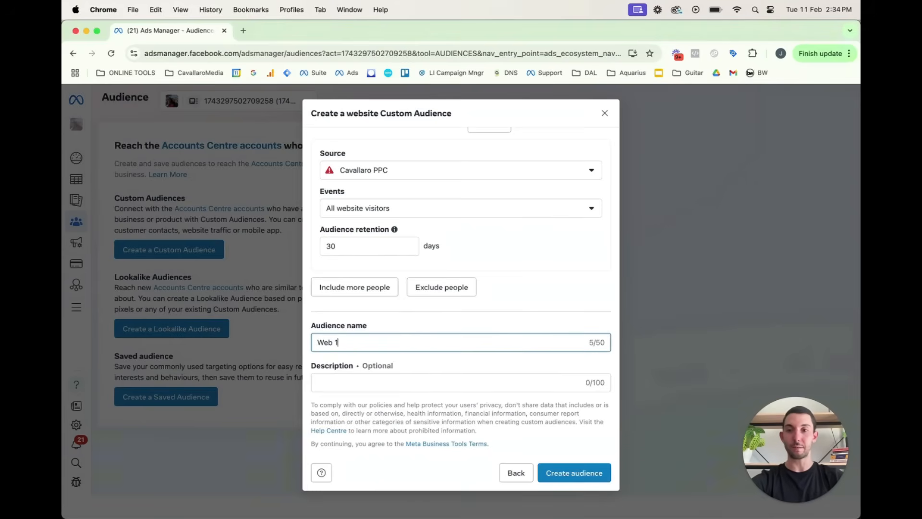
text(Website)
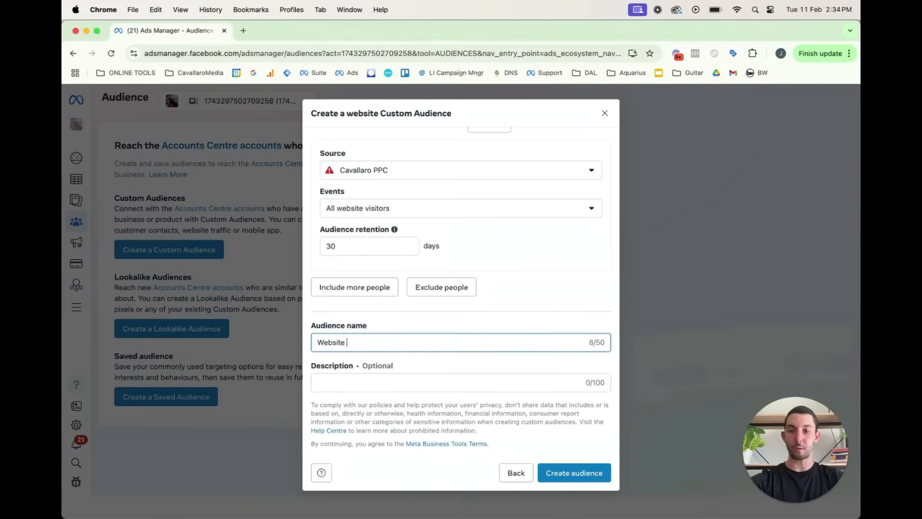
text(Visitors)
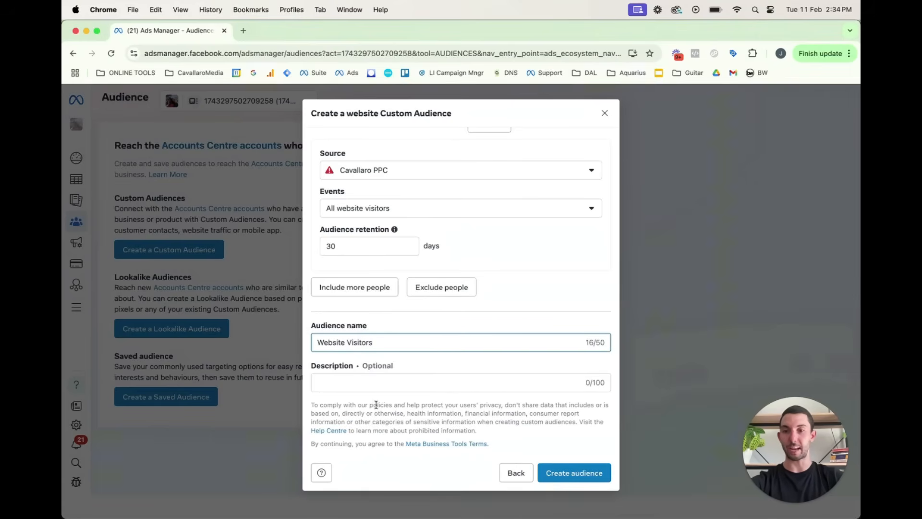
click(461, 382)
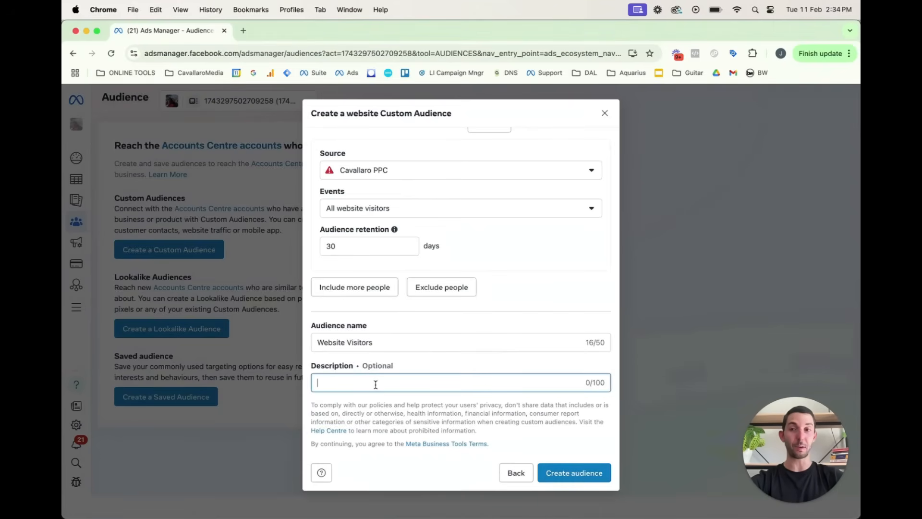
click(460, 207)
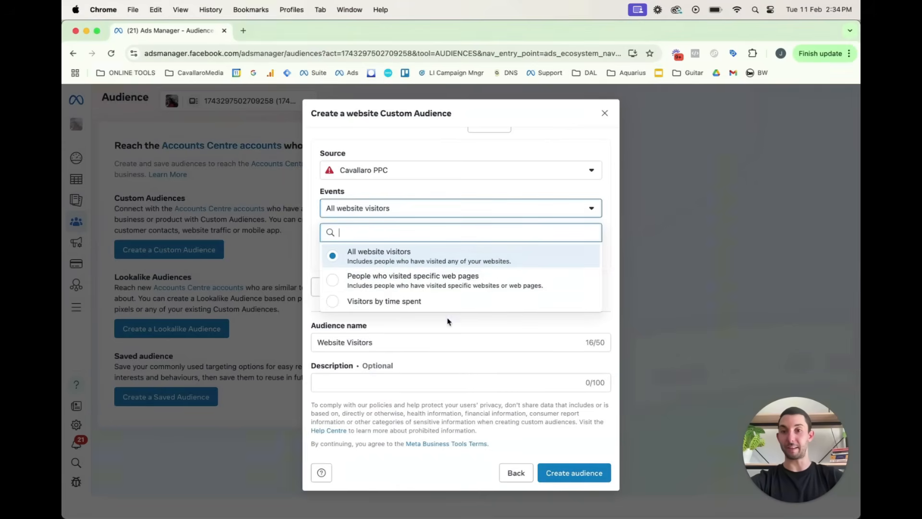
click(378, 251)
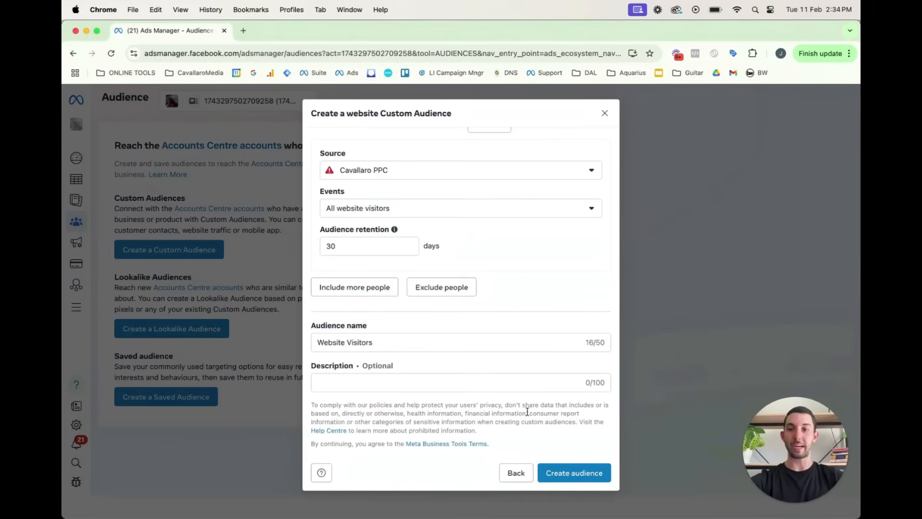
click(573, 472)
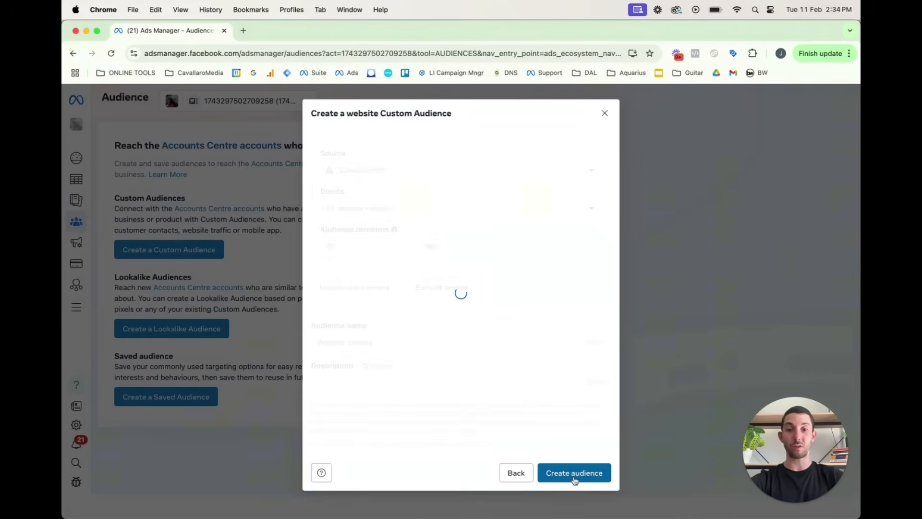
Wait for Website Visitors to appear, then show the audience-type choices
click(573, 472)
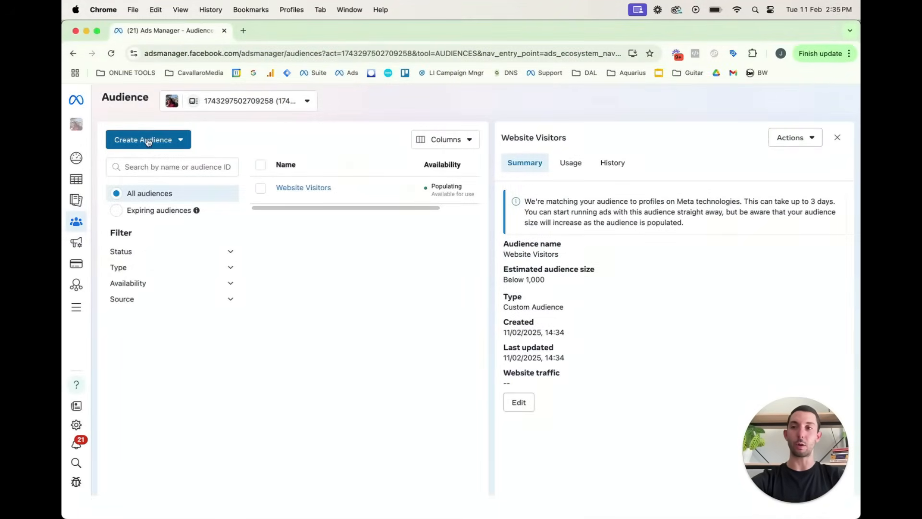
click(148, 139)
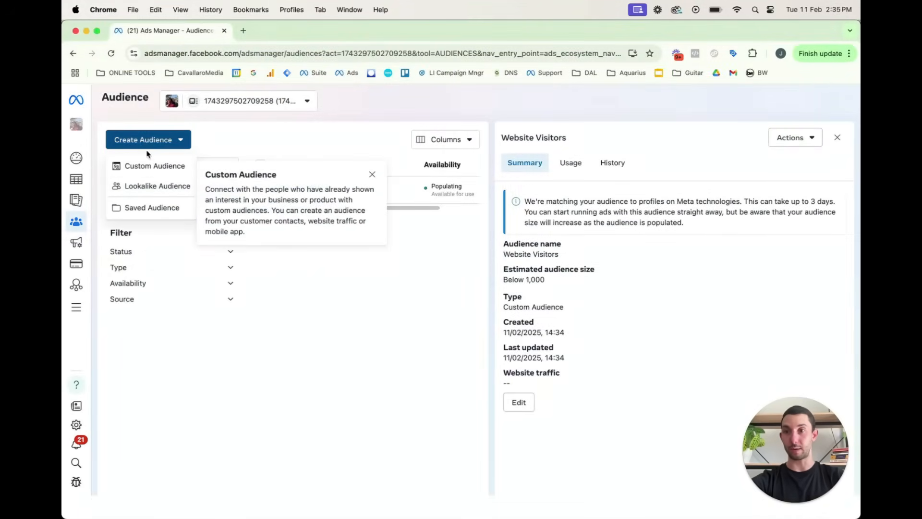
Start a lookalike audience sourced from Website Visitors under Other sources
click(157, 186)
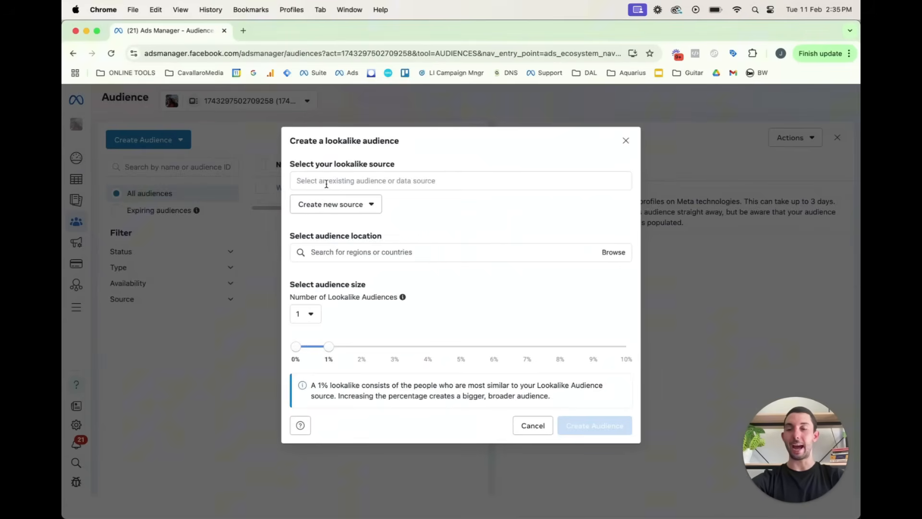
click(460, 180)
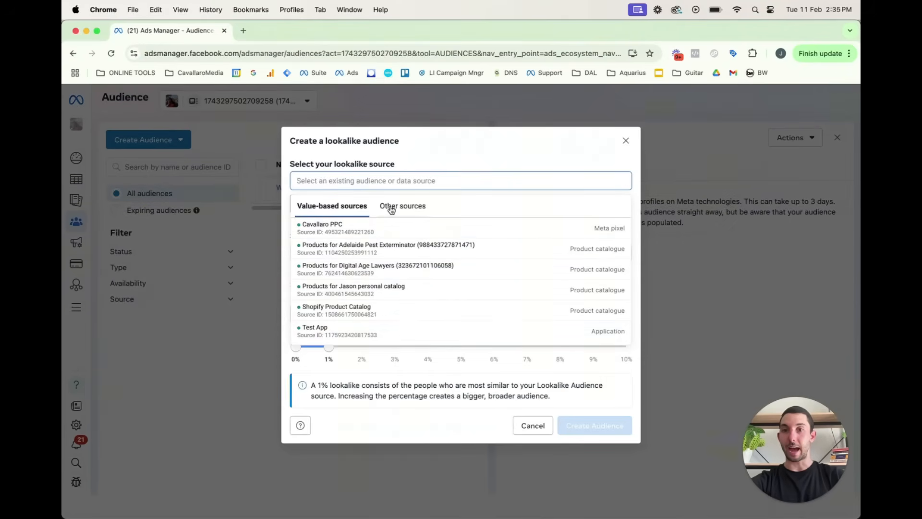
click(401, 206)
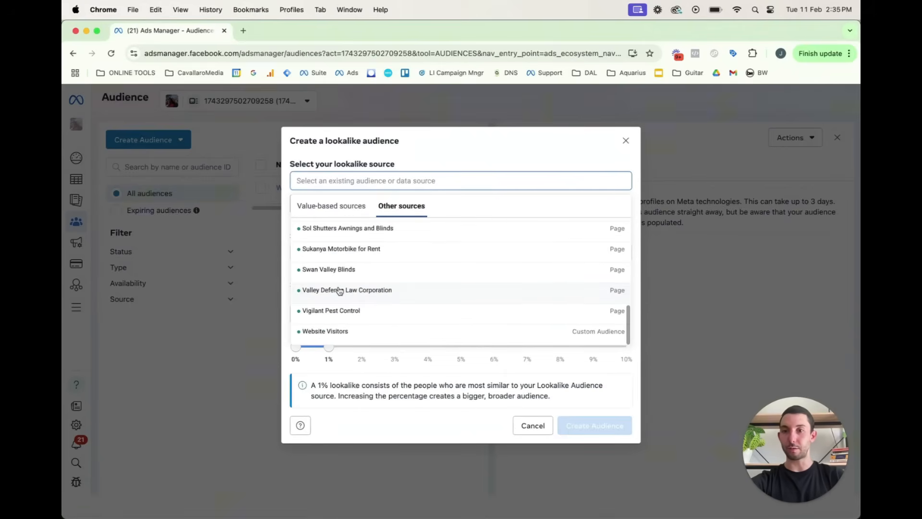
click(325, 331)
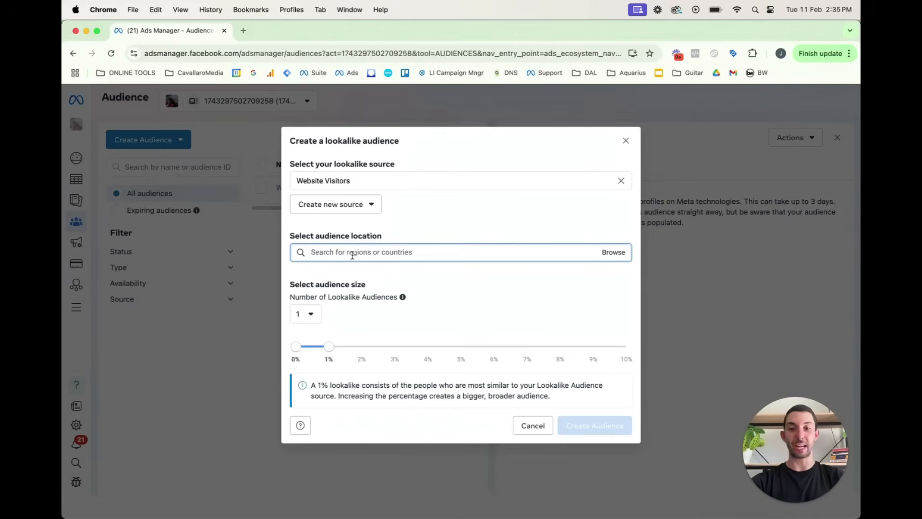
text(Australia)
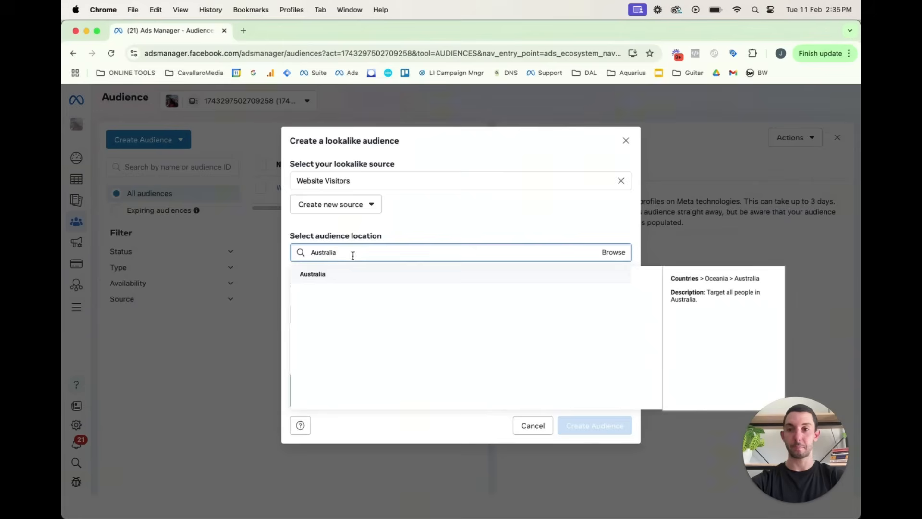
click(312, 274)
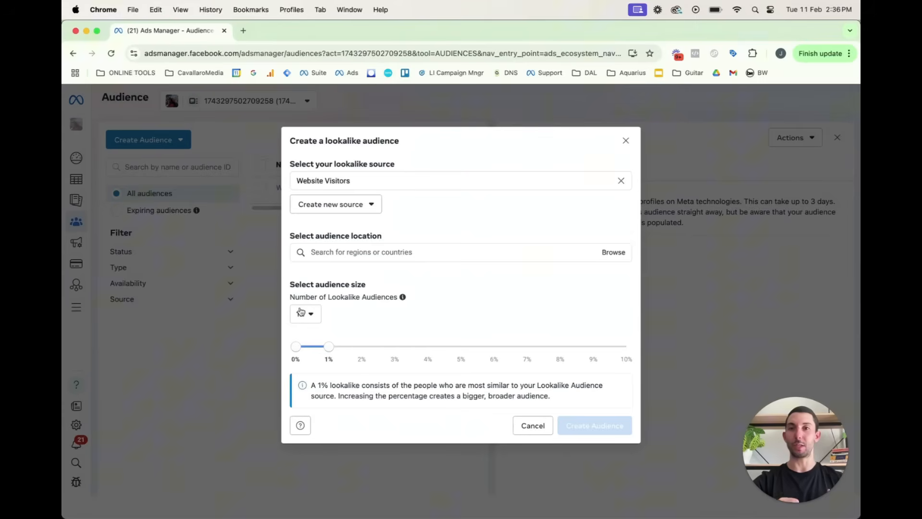
mouse_move(274, 79)
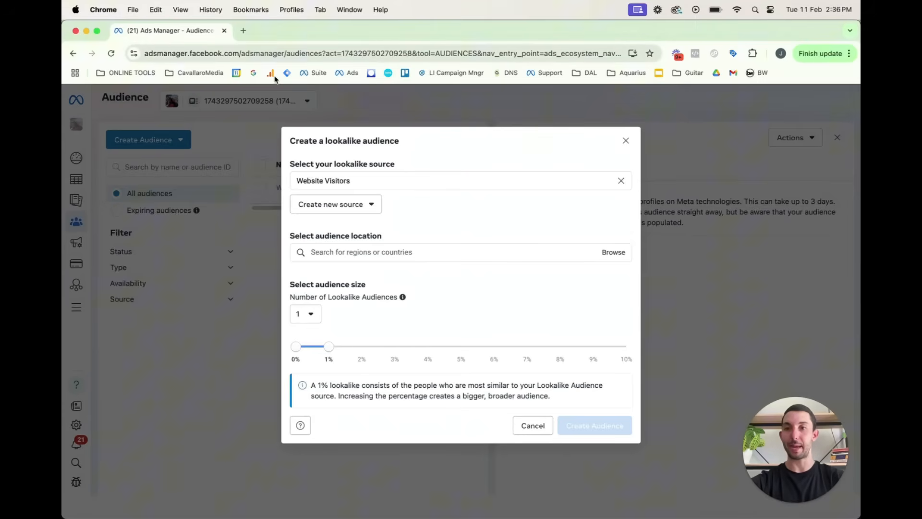
mouse_move(273, 181)
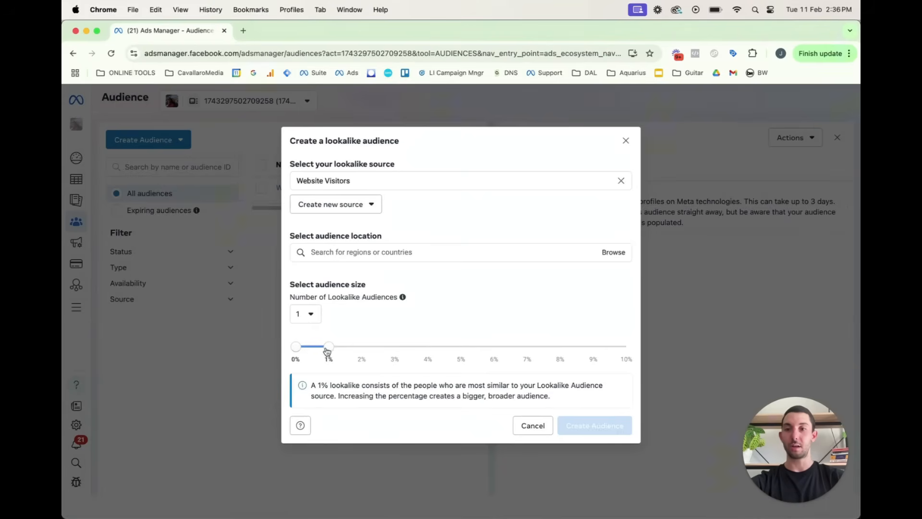
mouse_move(329, 363)
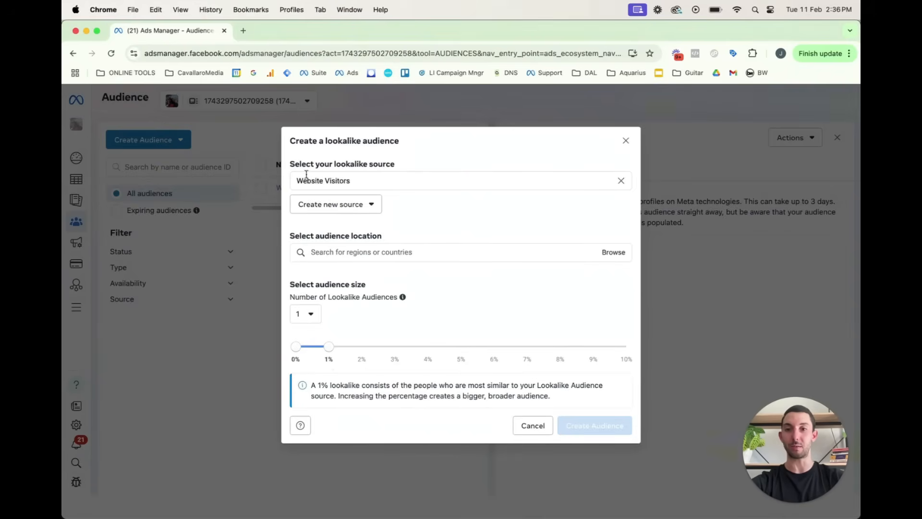
mouse_move(352, 342)
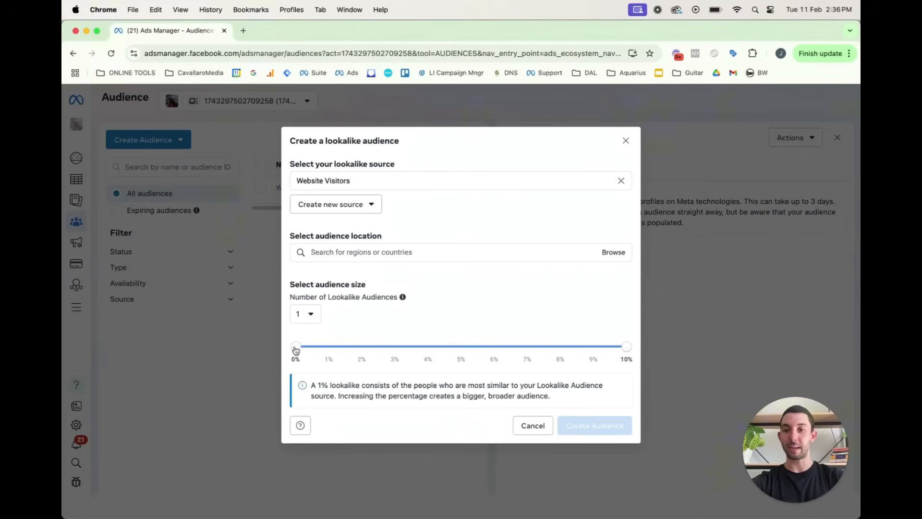
mouse_move(440, 341)
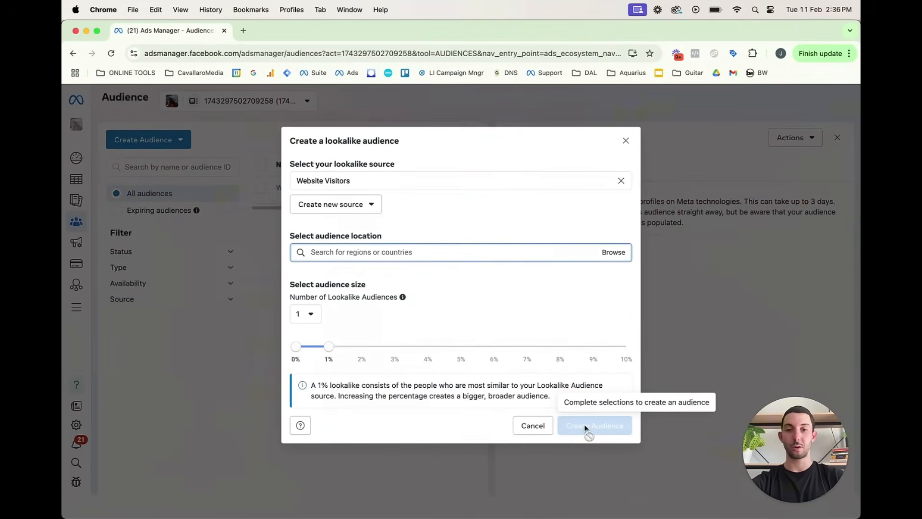
Target Australia at 3% size and create the lookalike audience
text(australi)
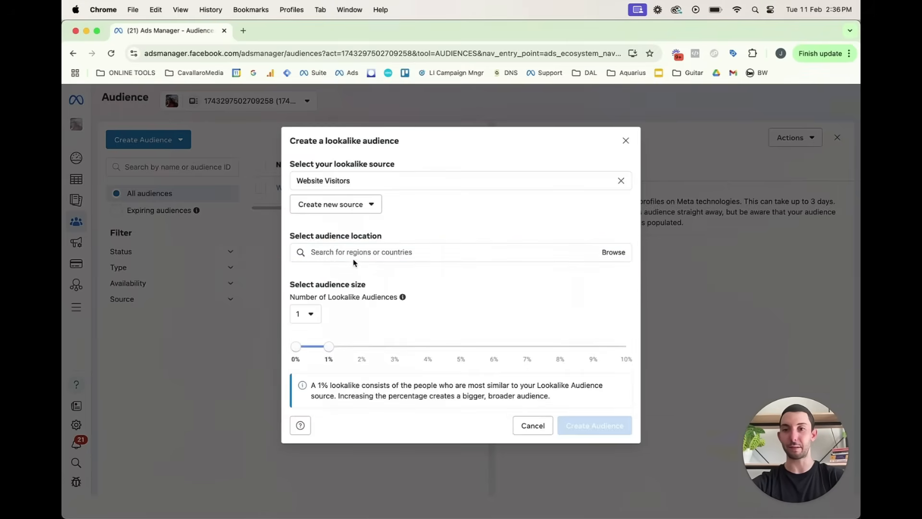
click(362, 252)
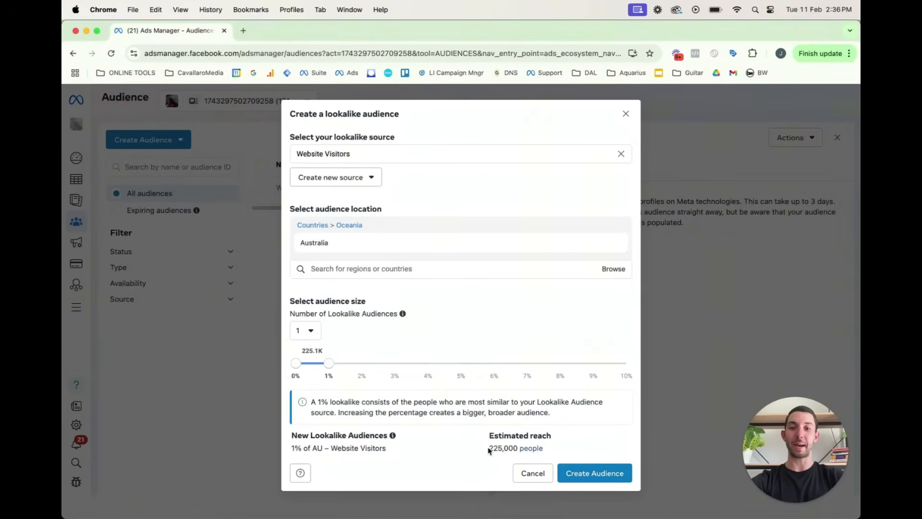
mouse_move(530, 448)
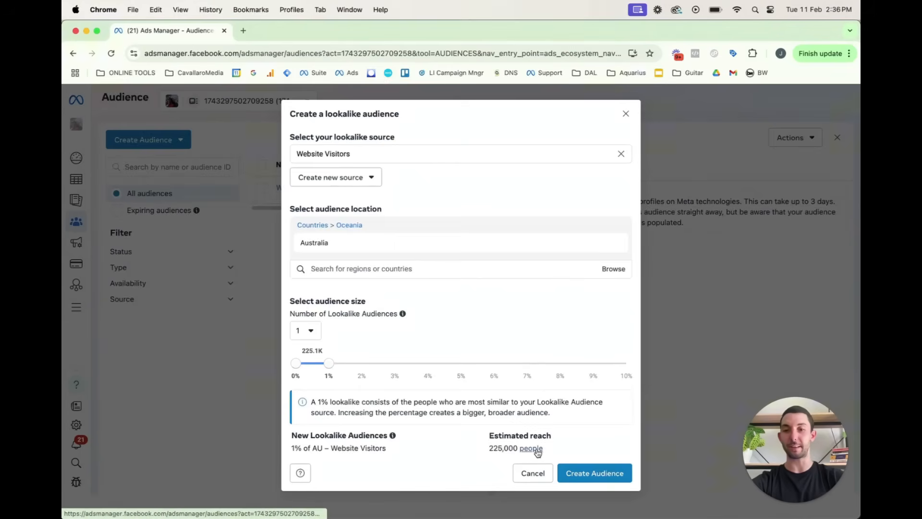
mouse_move(345, 386)
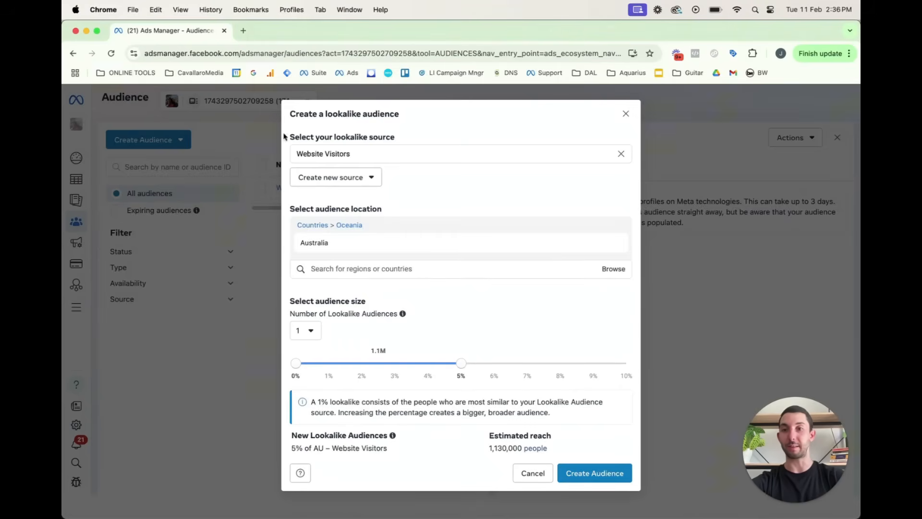
mouse_move(471, 450)
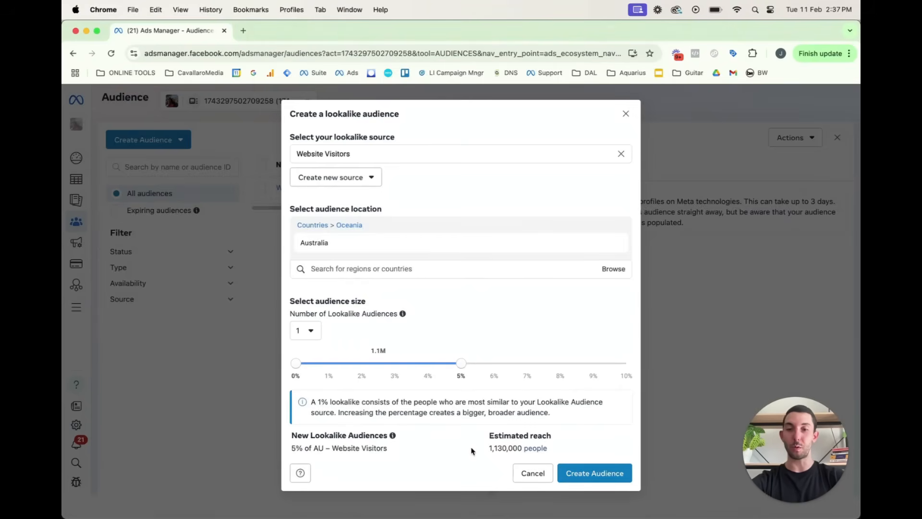
mouse_move(507, 447)
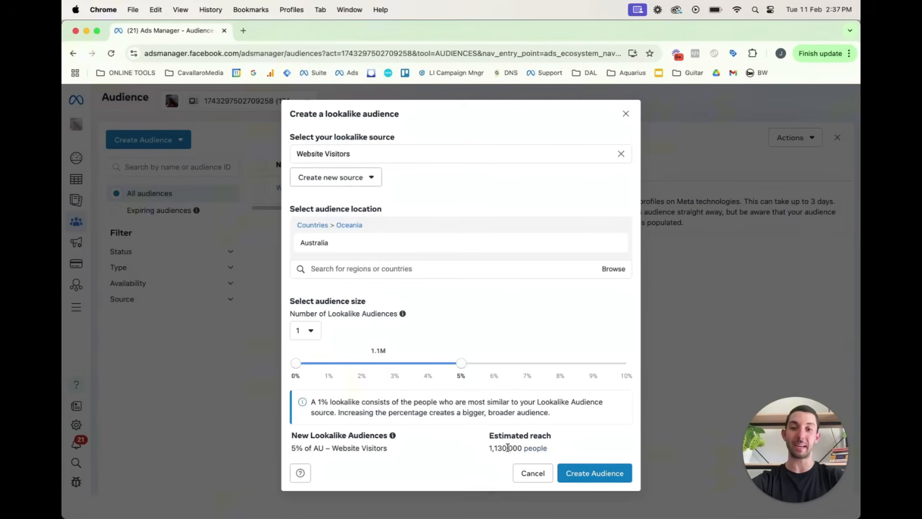
mouse_move(460, 363)
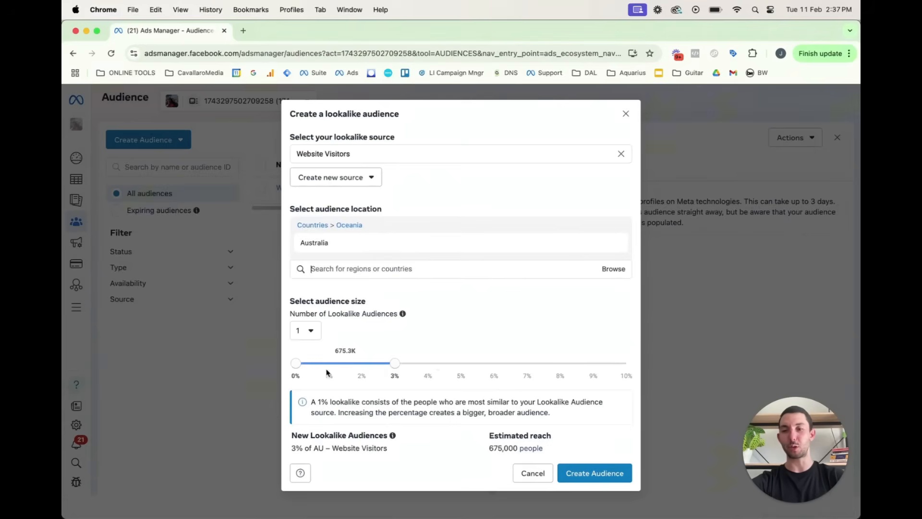
mouse_move(422, 370)
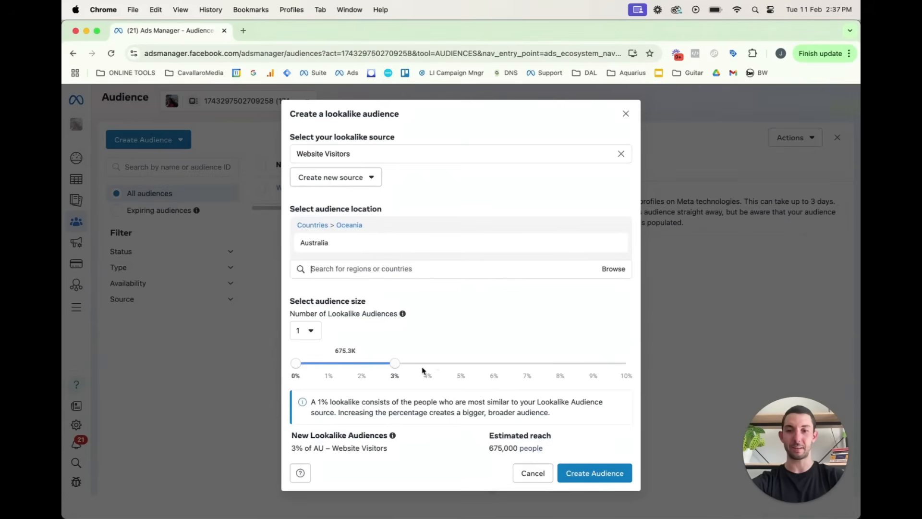
mouse_move(610, 369)
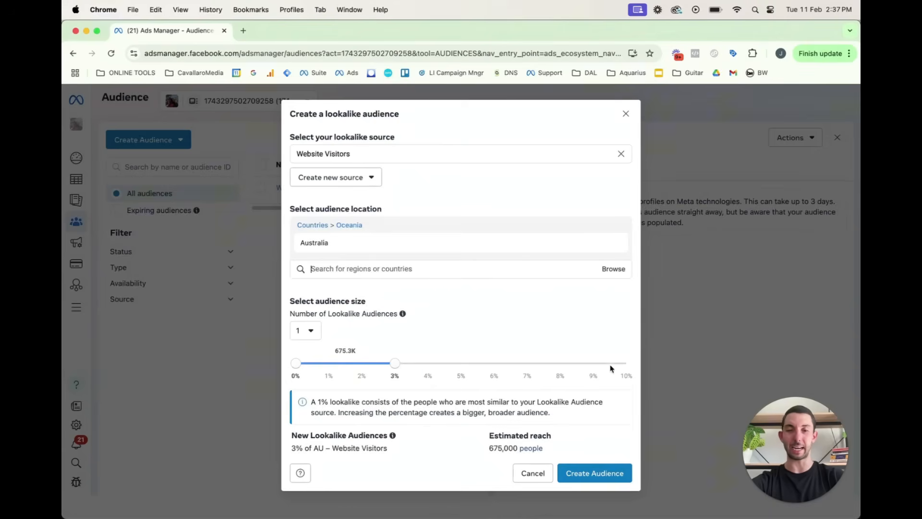
mouse_move(402, 385)
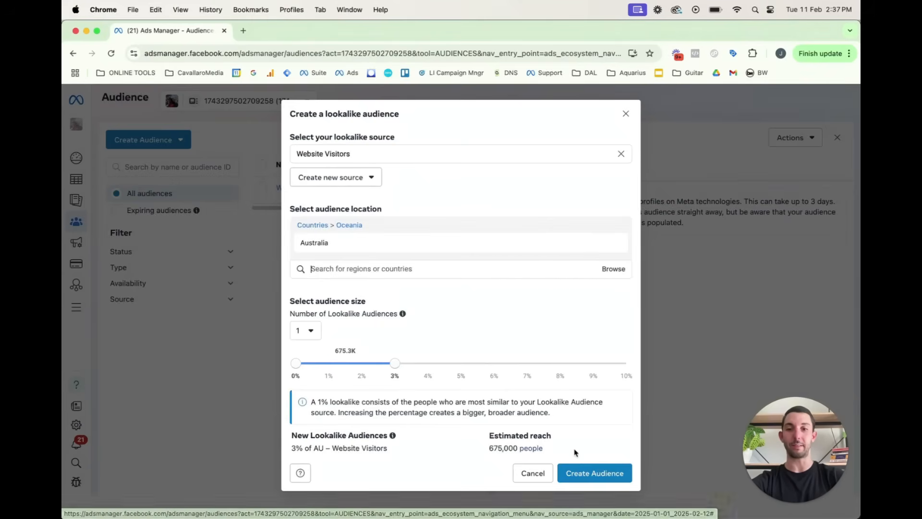
click(594, 472)
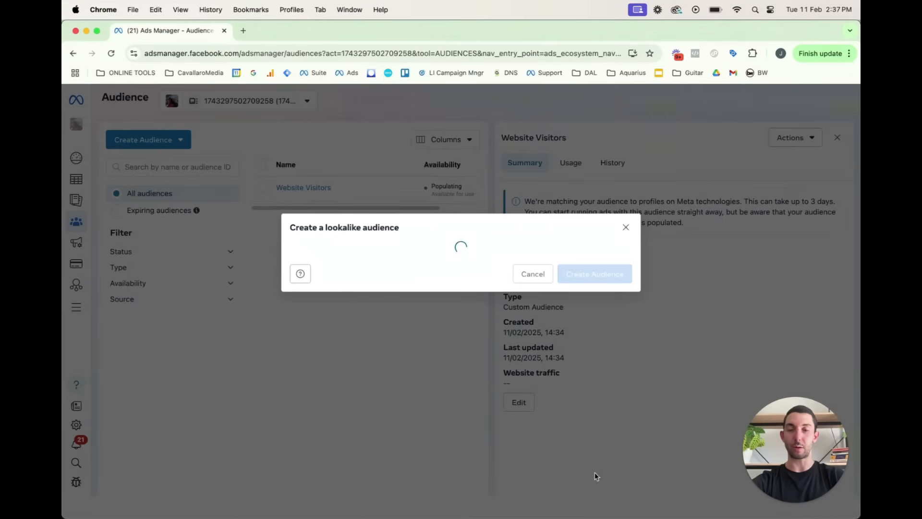
View the Lookalike (AU, 3%) - Website Visitors summary, then show audience-type choices
click(594, 273)
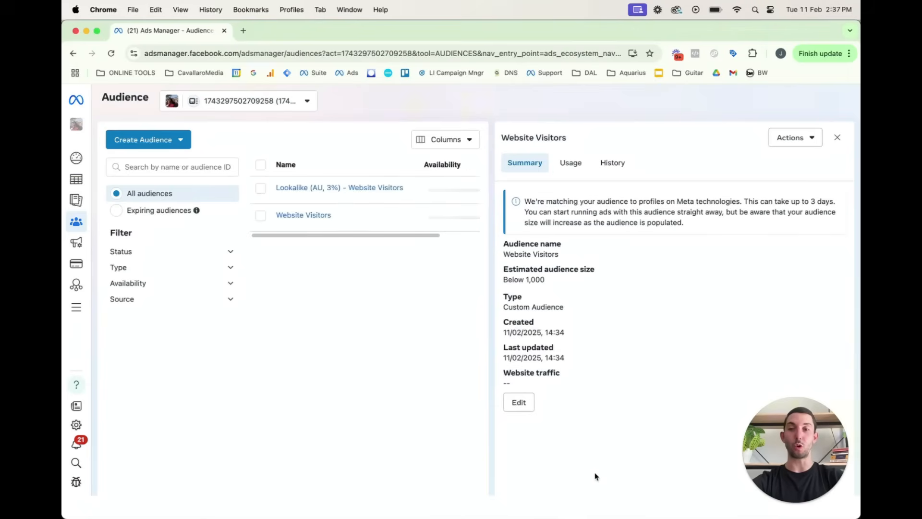
click(339, 187)
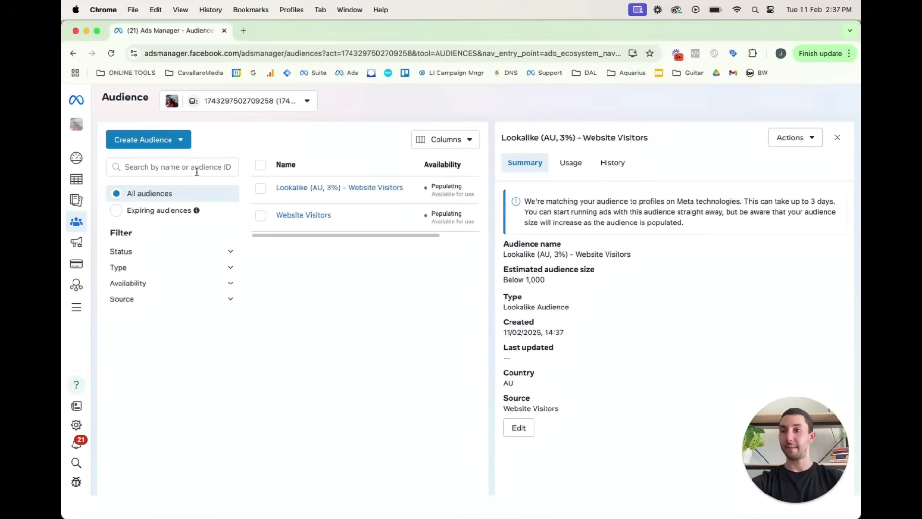
click(143, 139)
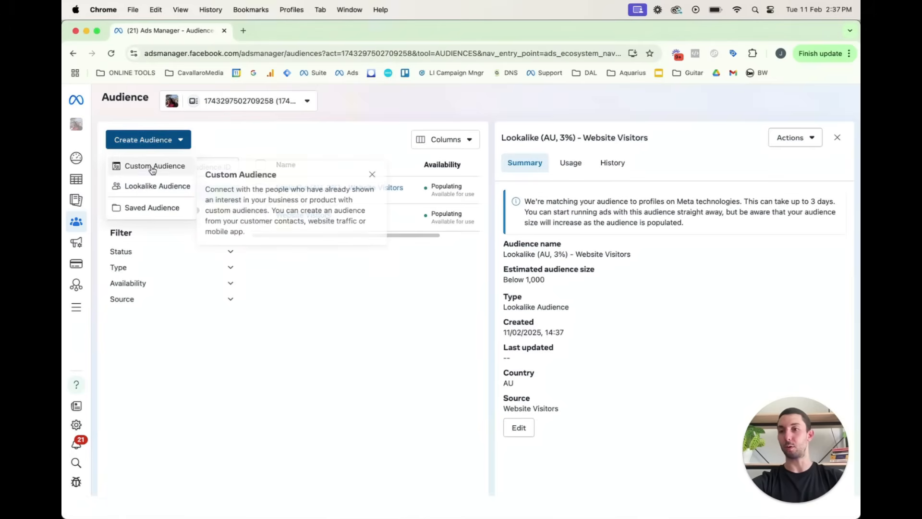
Choose Custom audience from the Create Audience choices
click(155, 165)
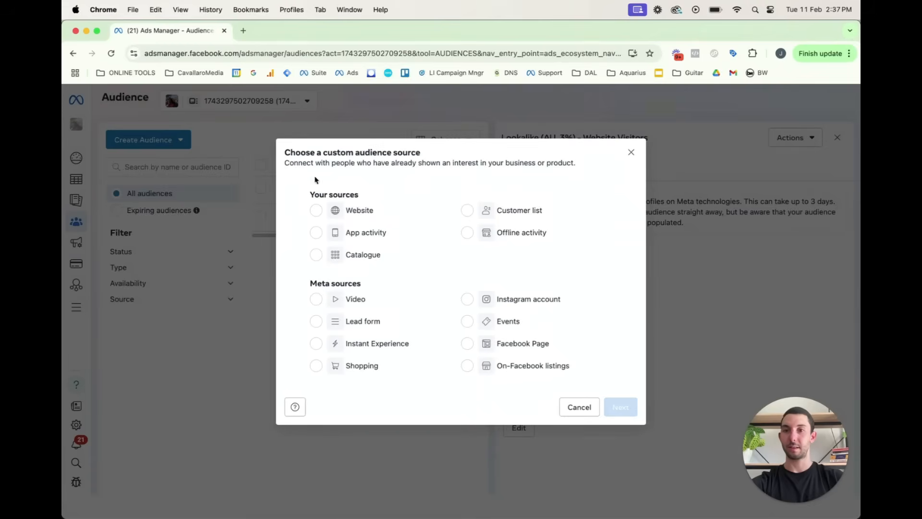
mouse_move(294, 218)
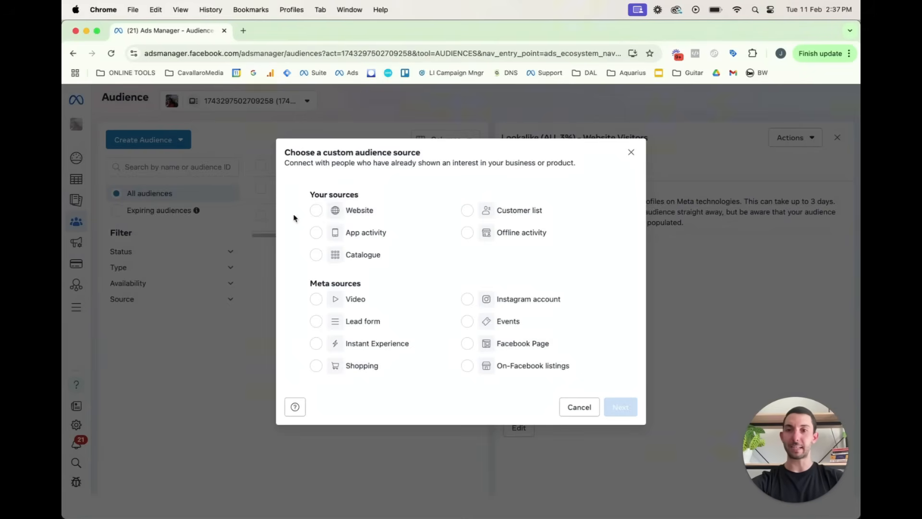
mouse_move(294, 246)
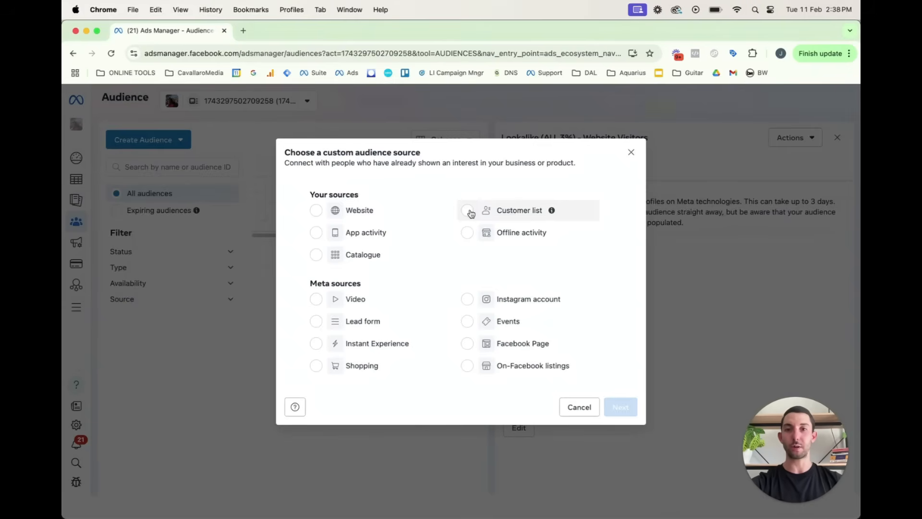
Switch to the CavallaroMedia account and begin a new custom audience
click(578, 407)
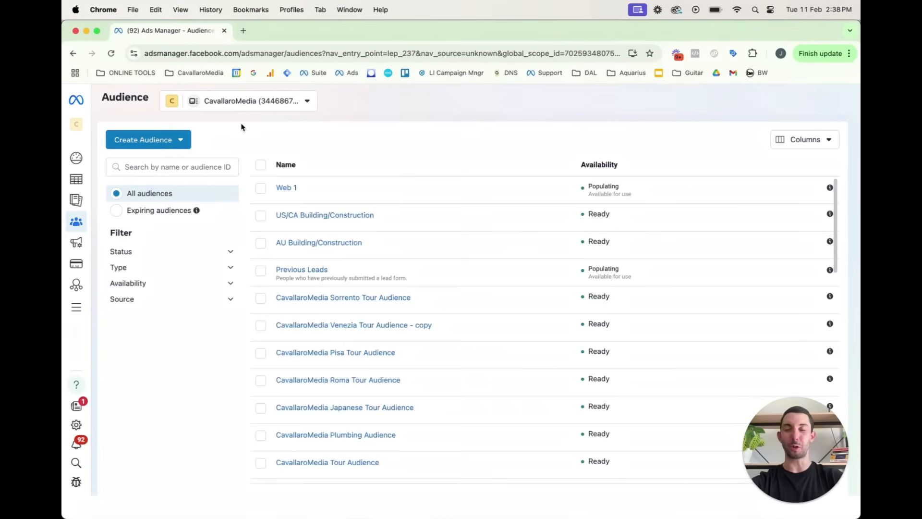
mouse_move(223, 126)
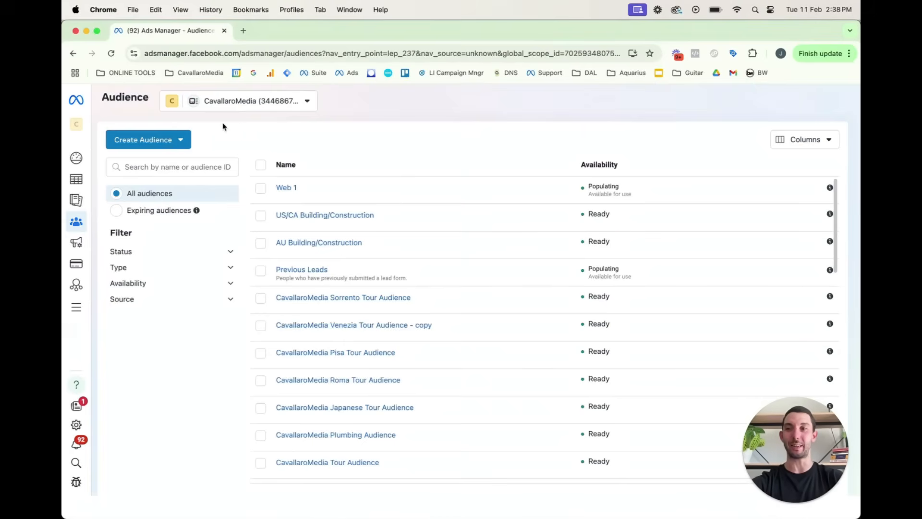
click(143, 139)
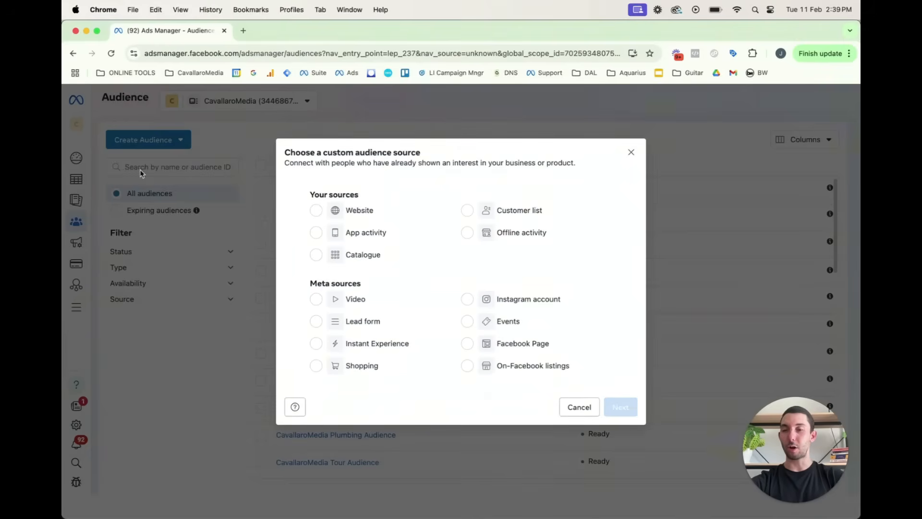
mouse_move(466, 210)
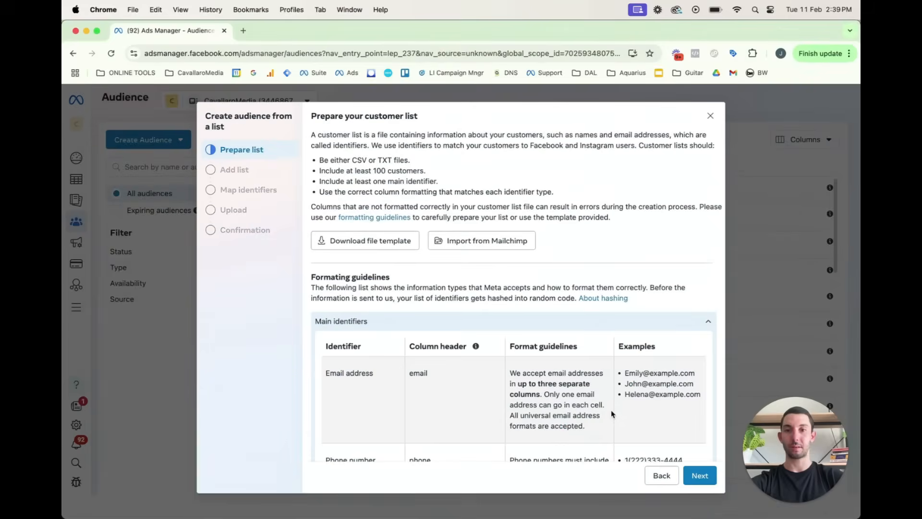
mouse_move(334, 194)
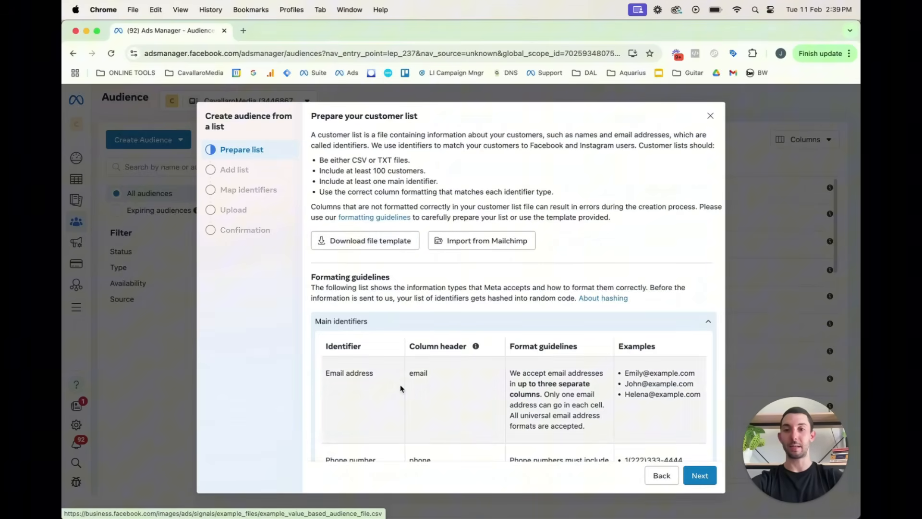
mouse_move(317, 271)
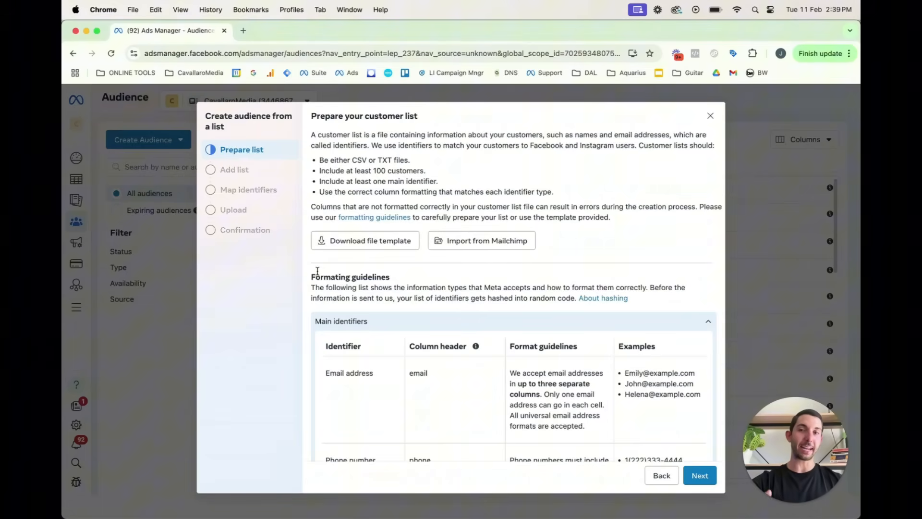
mouse_move(338, 266)
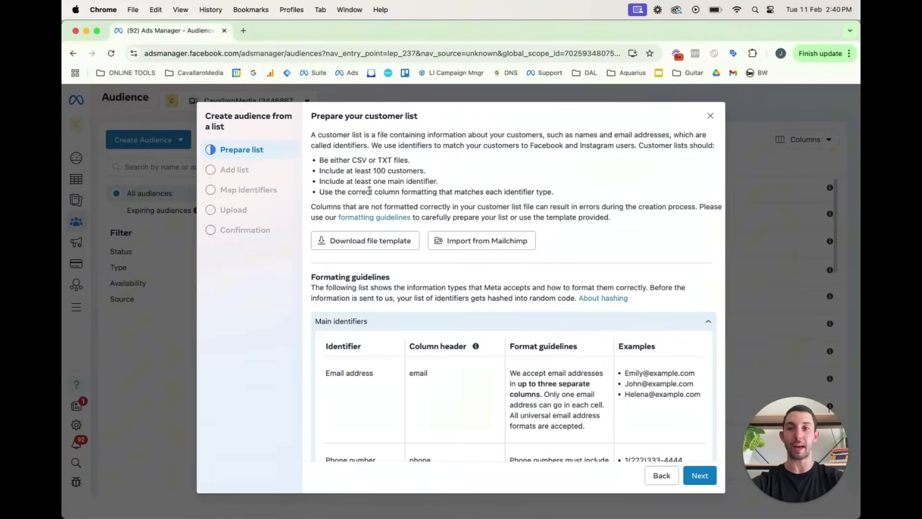
Scroll through the customer list formatting guidelines
scroll(down, 3)
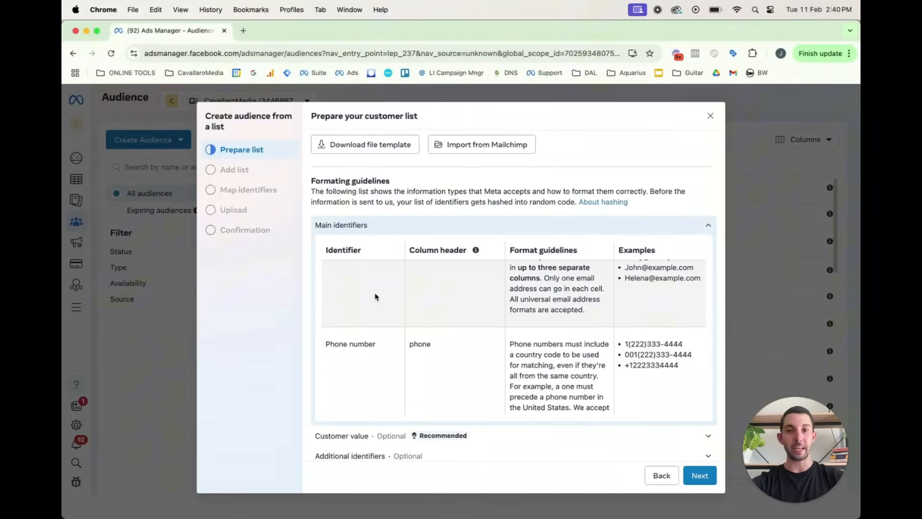
scroll(up, 3)
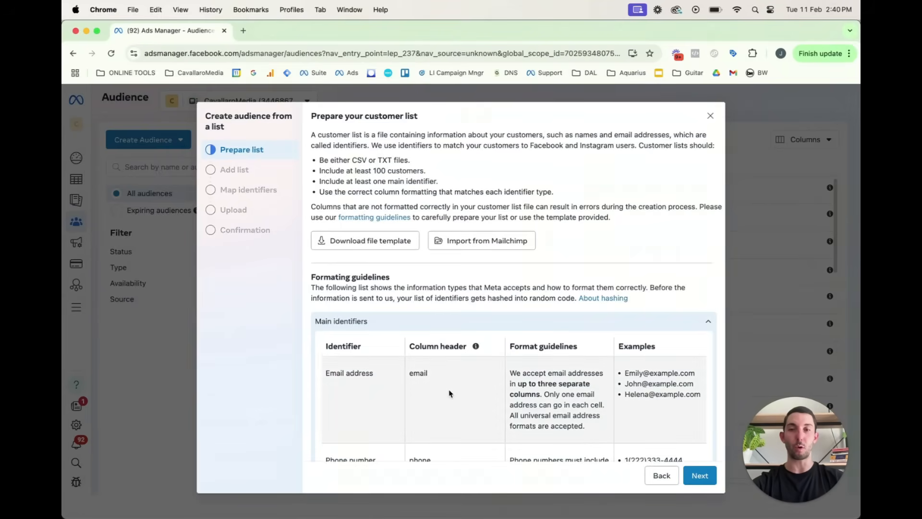
mouse_move(675, 464)
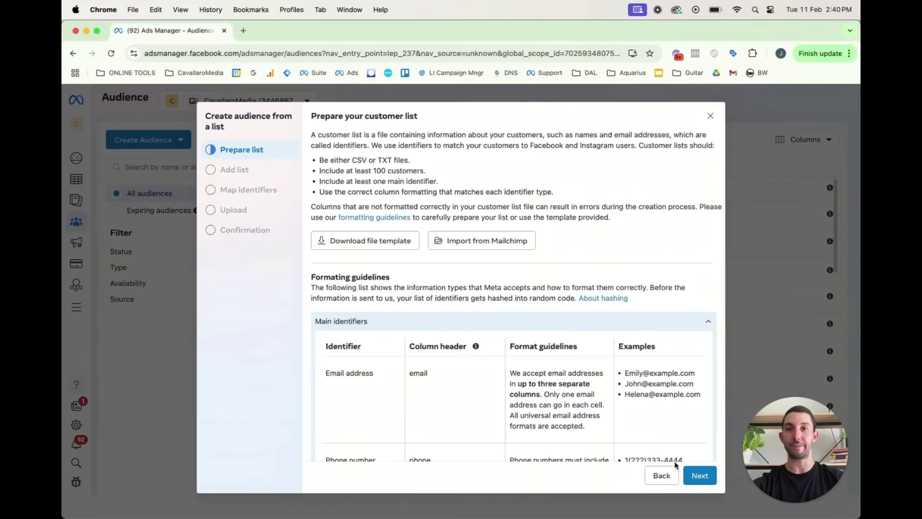
mouse_move(793, 426)
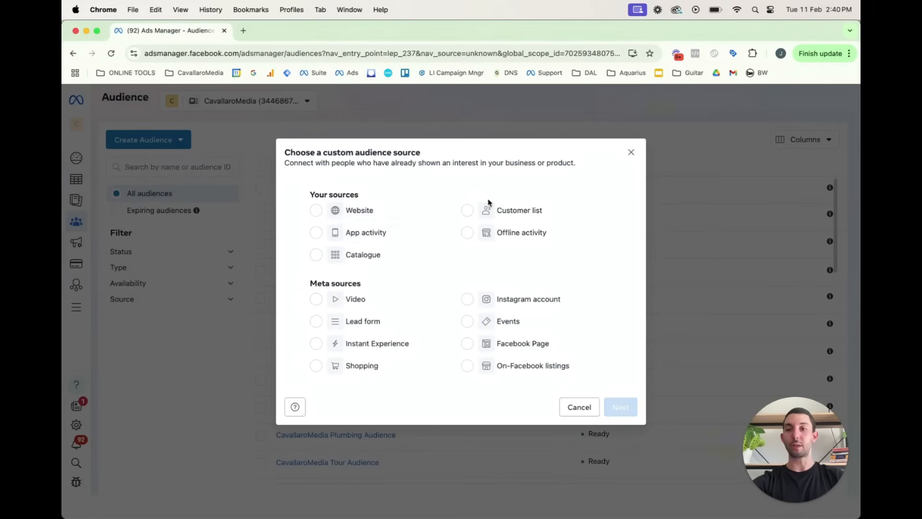
mouse_move(314, 285)
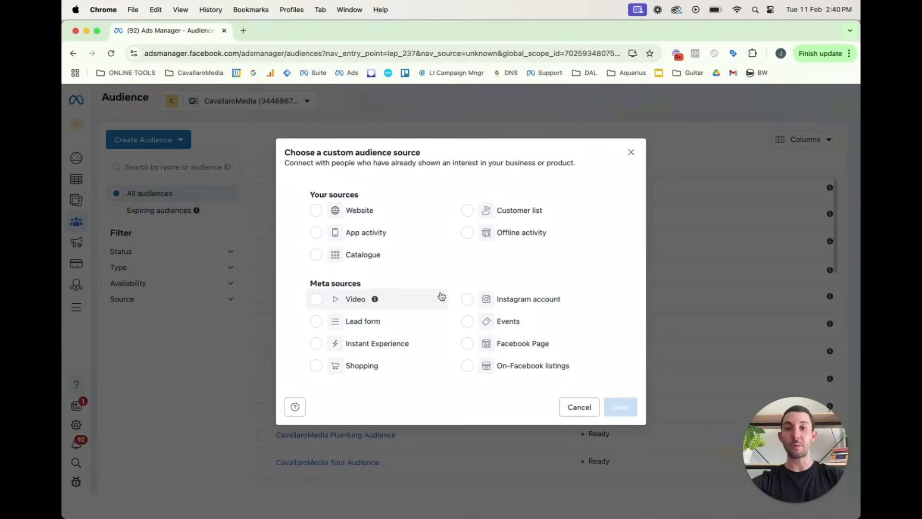
mouse_move(569, 301)
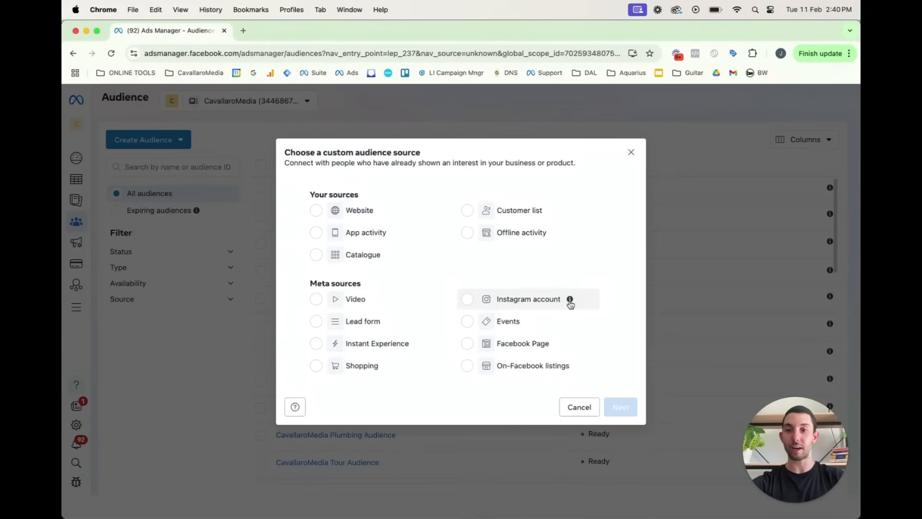
mouse_move(363, 321)
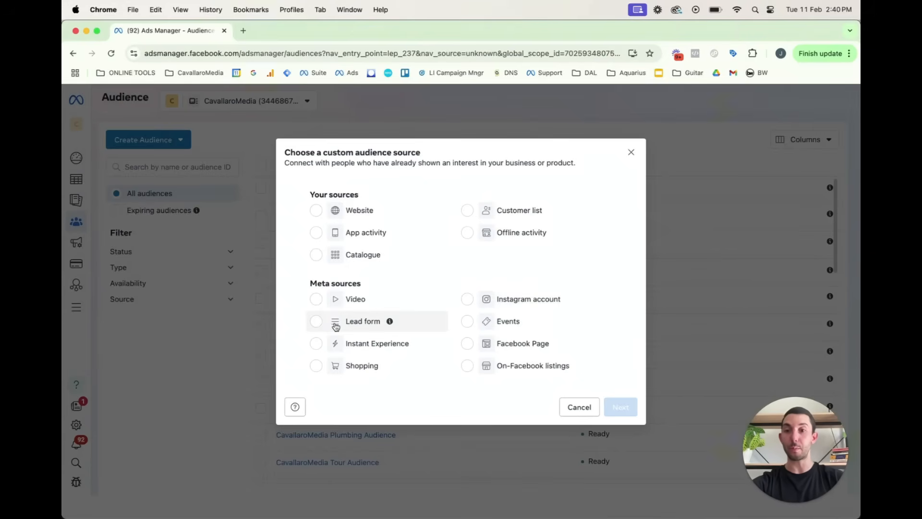
Use Lead form as the source with the 'opened and submitted form' event, then edit retention
click(620, 407)
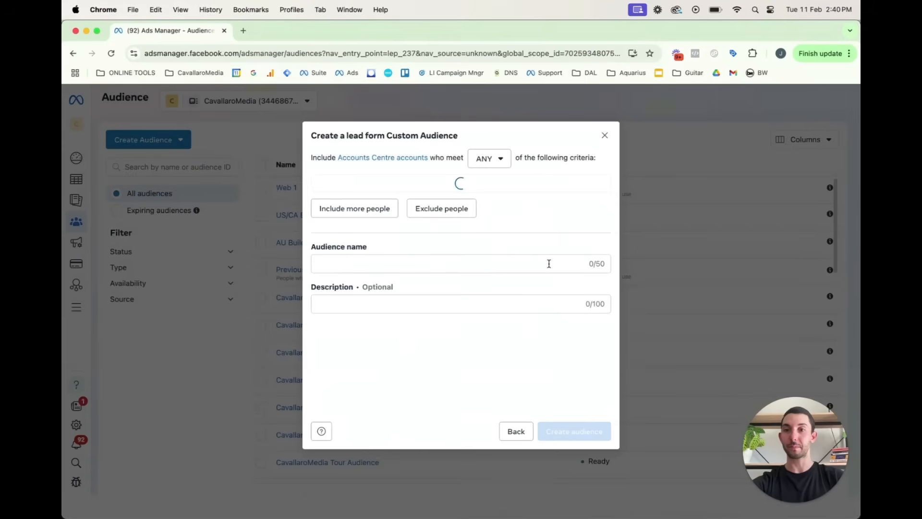
click(460, 184)
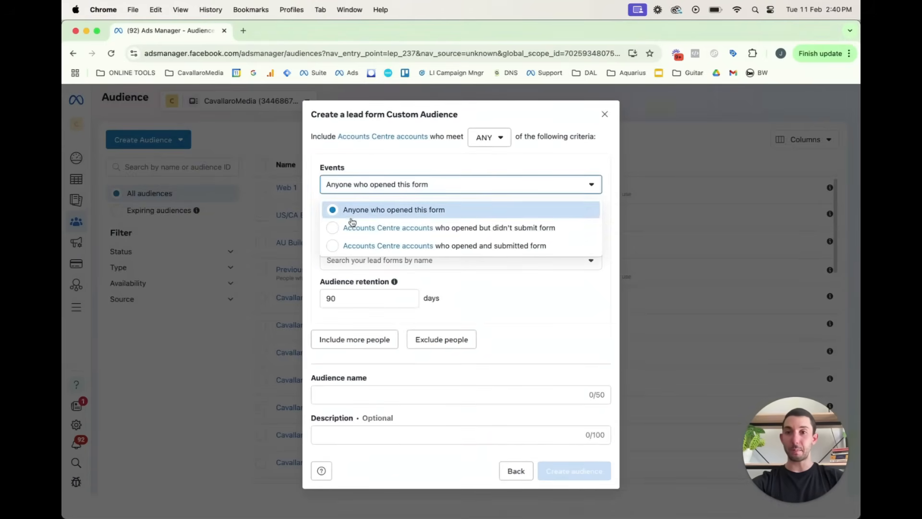
mouse_move(509, 238)
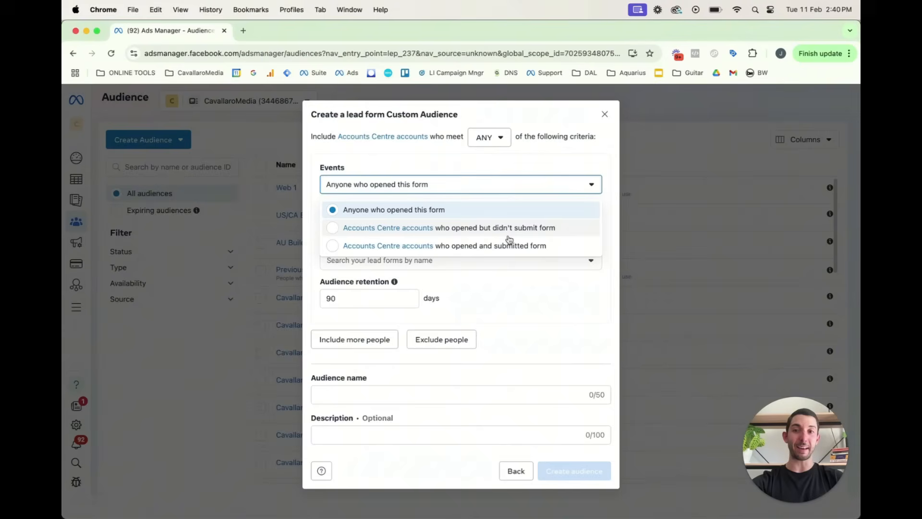
mouse_move(508, 245)
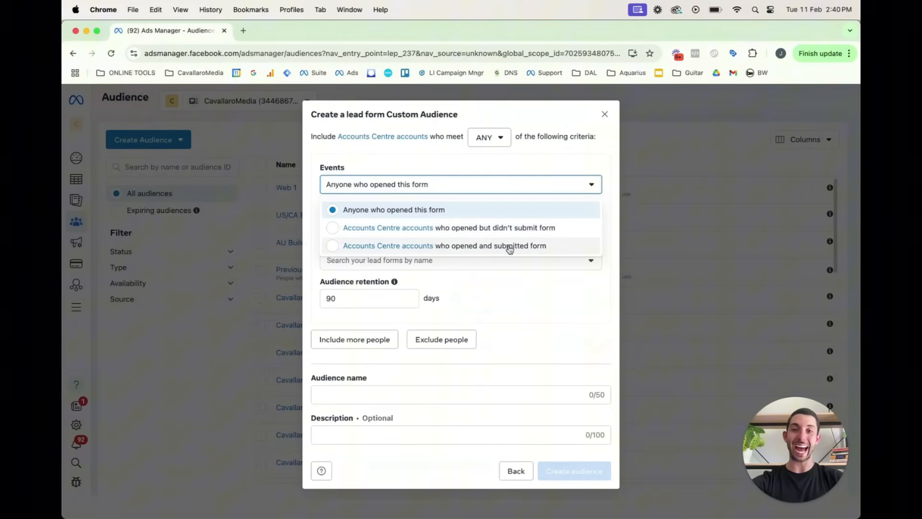
mouse_move(323, 144)
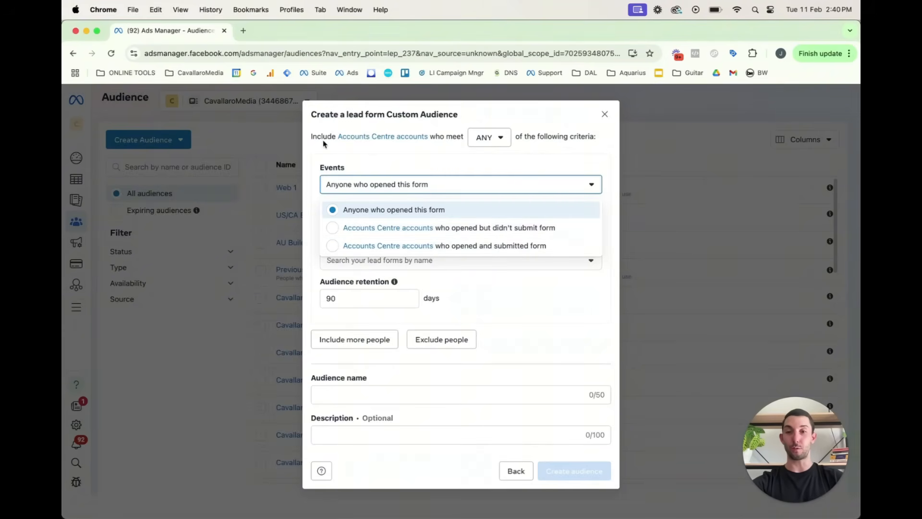
mouse_move(346, 193)
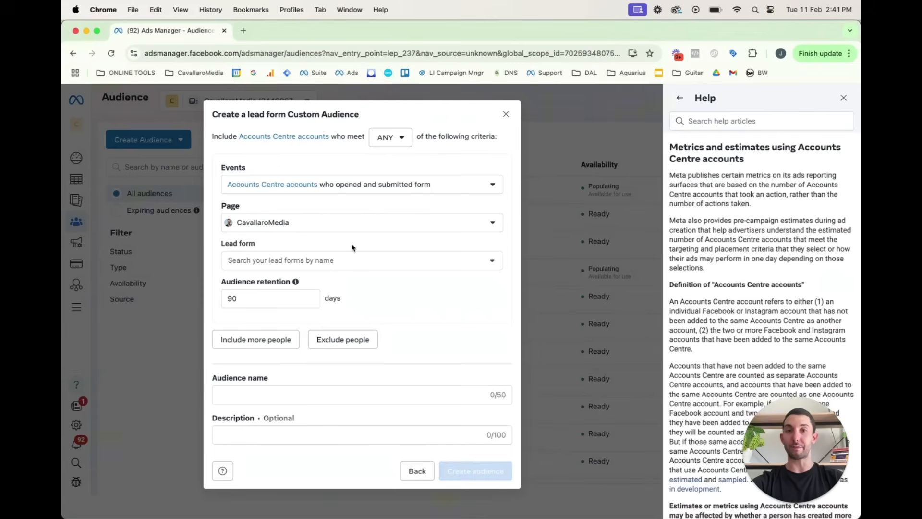
click(843, 98)
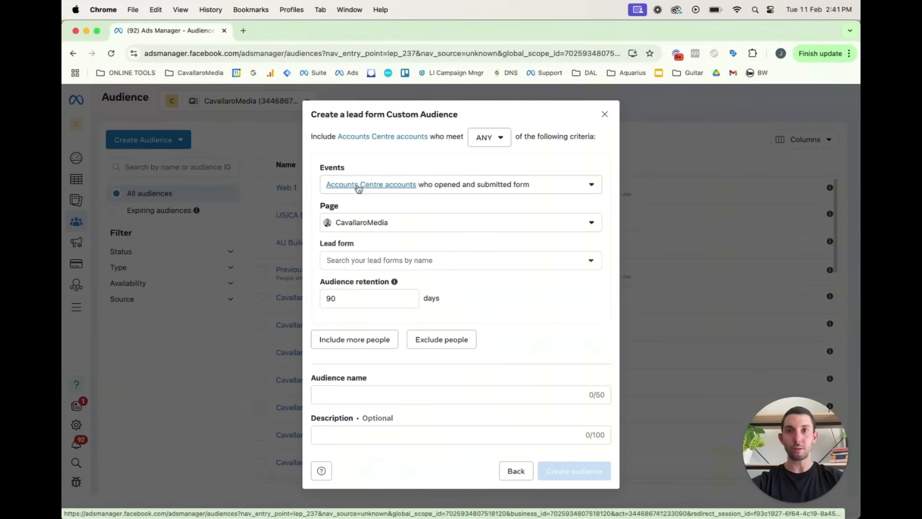
mouse_move(498, 186)
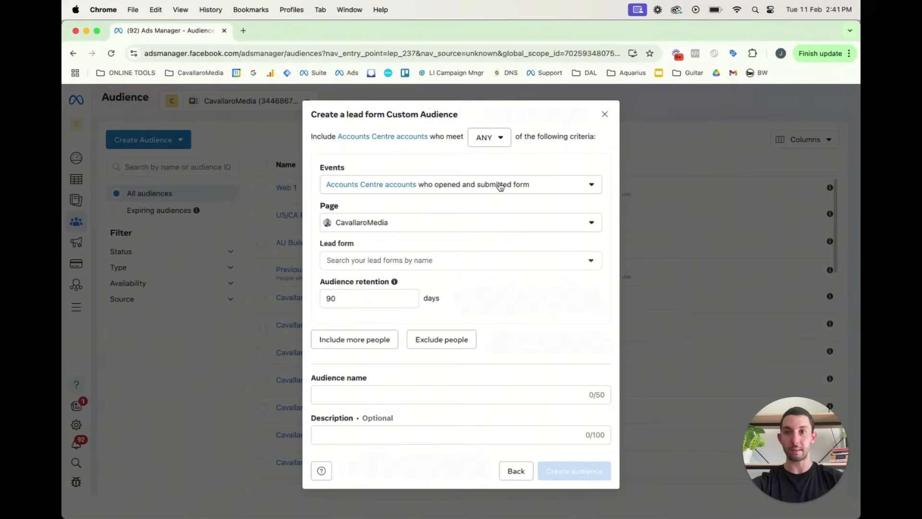
mouse_move(512, 190)
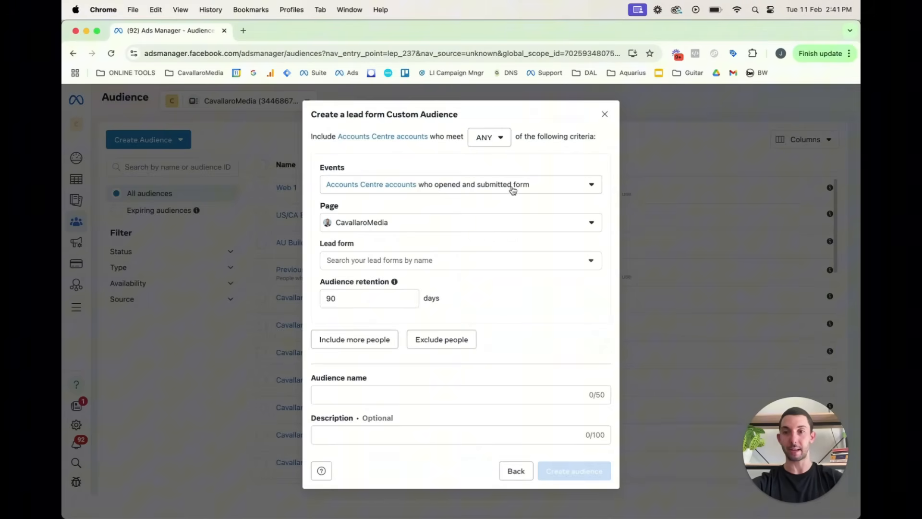
click(369, 298)
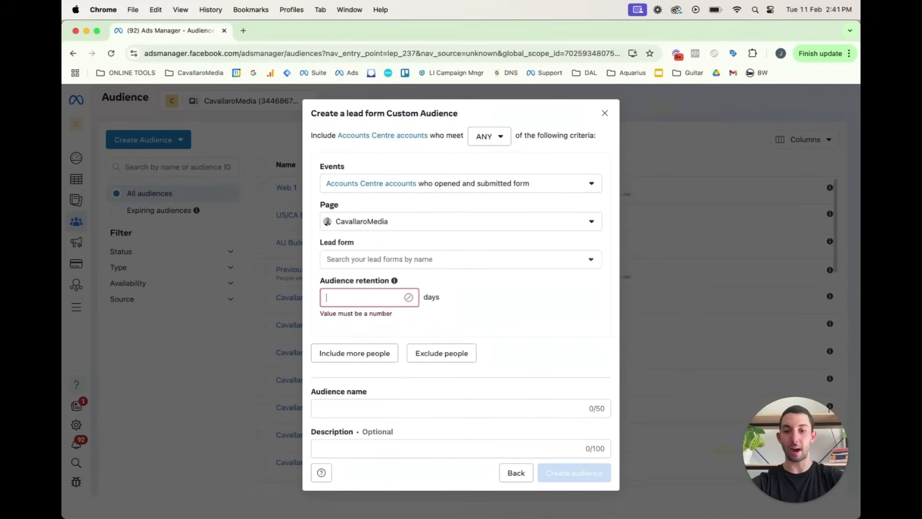
Set retention to 90 days and name the audience 'Lead form submissions'
text(91)
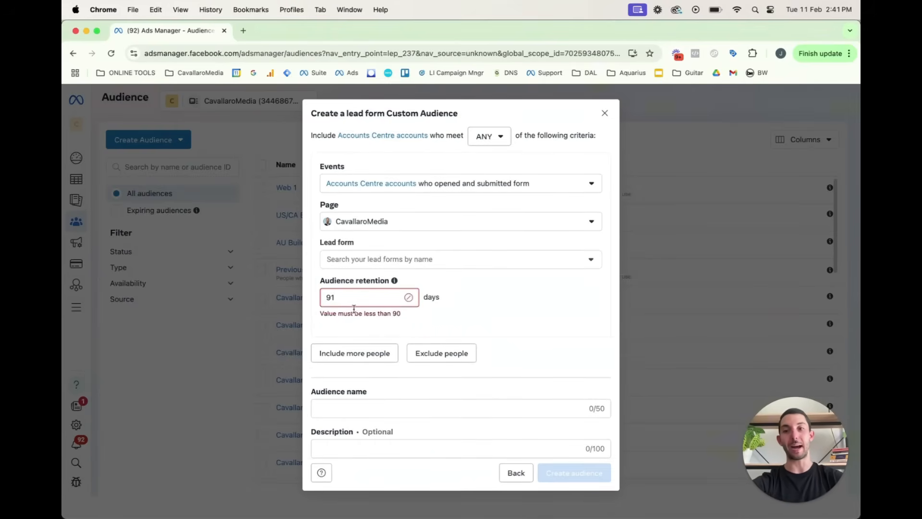
text(90)
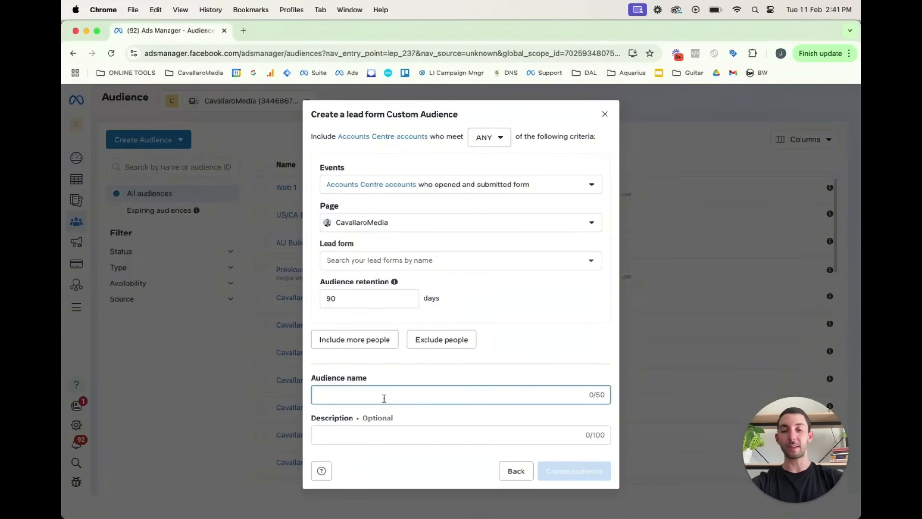
text(Lead form)
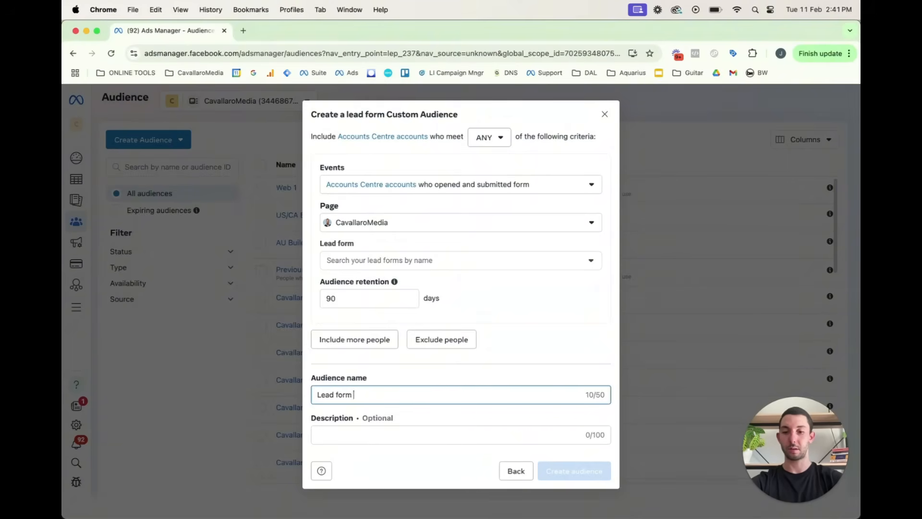
text(submissions)
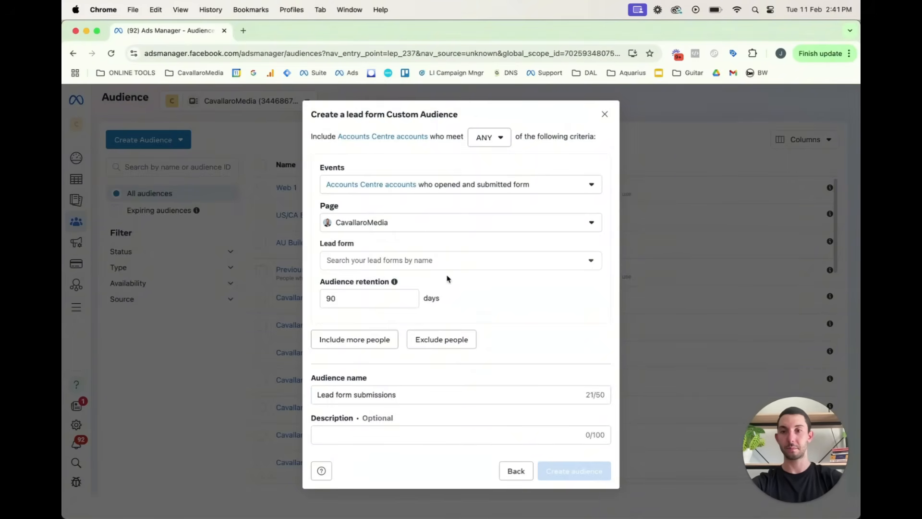
Select all 81 lead forms in the Lead form dropdown
click(460, 260)
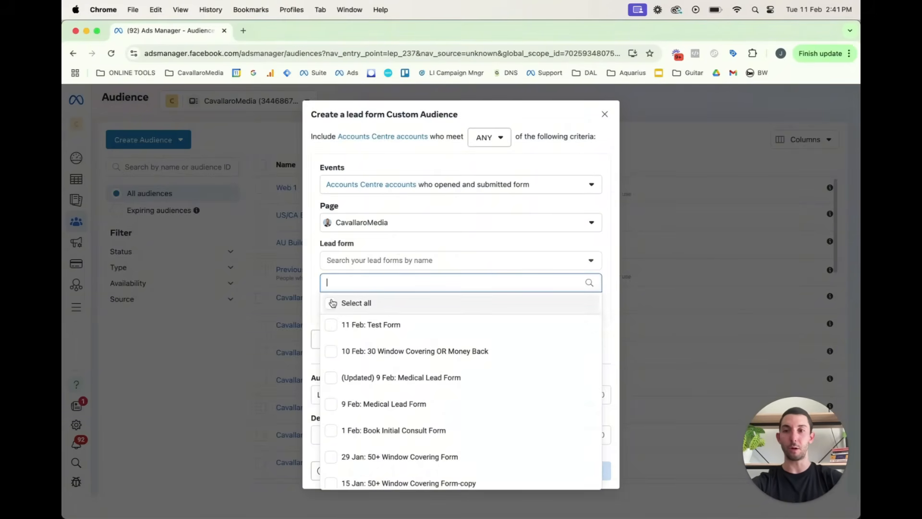
click(331, 302)
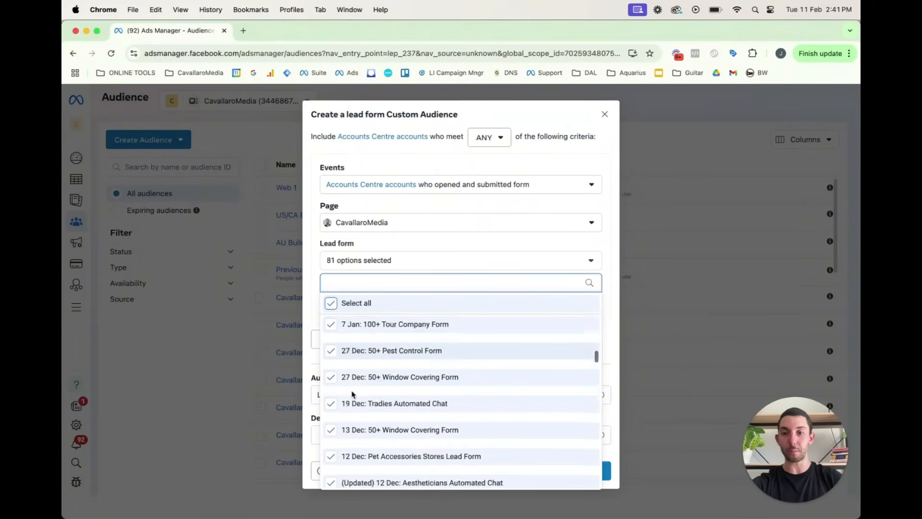
scroll(down, 3)
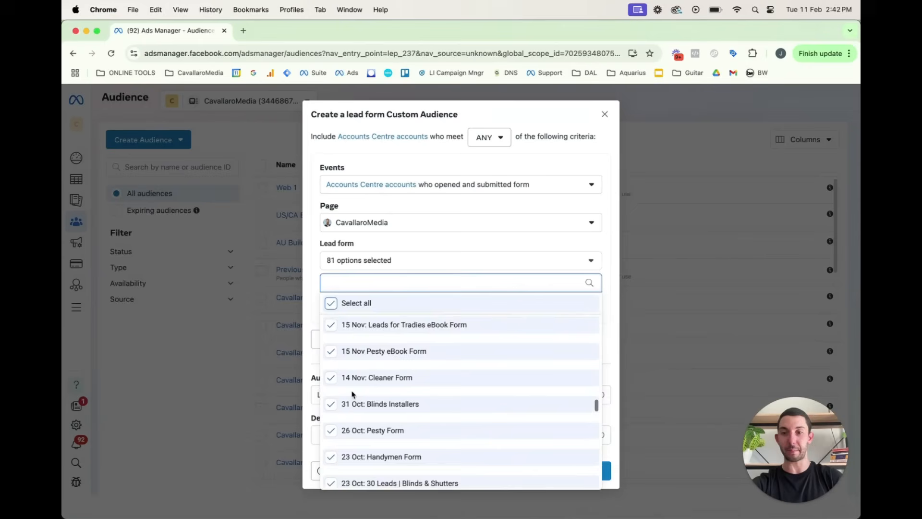
scroll(up, 3)
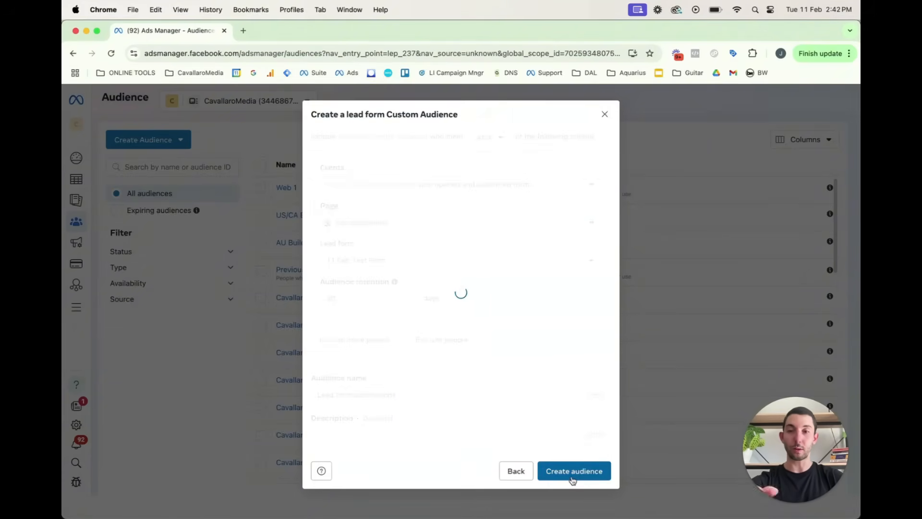
Create a 1% lookalike of Lead form submissions with Australia as the location
click(573, 471)
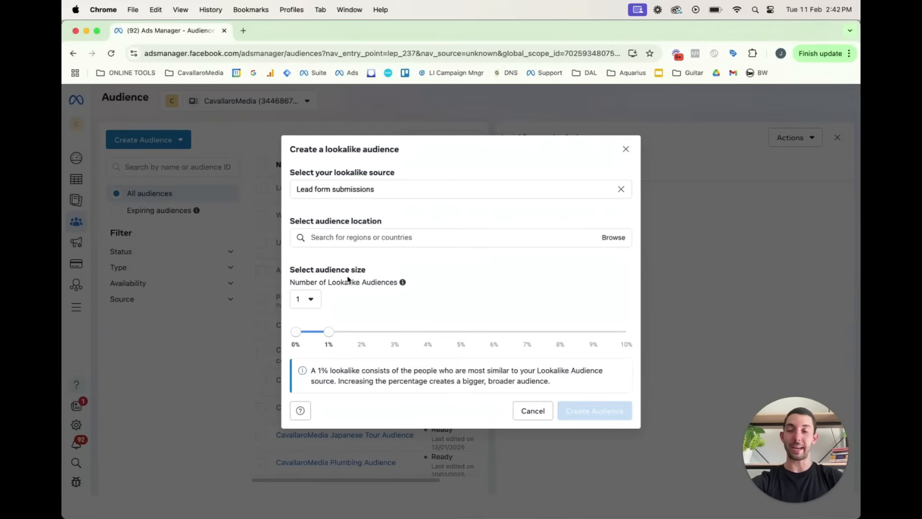
mouse_move(348, 311)
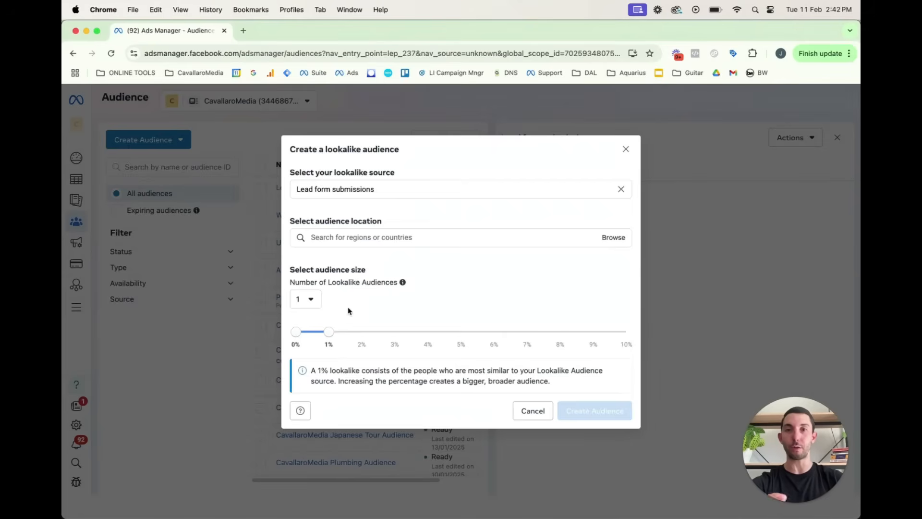
mouse_move(364, 282)
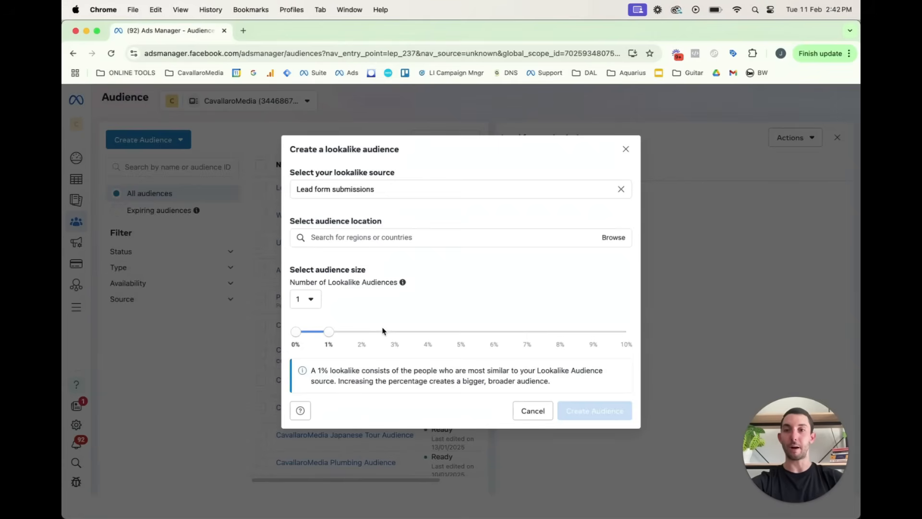
click(412, 237)
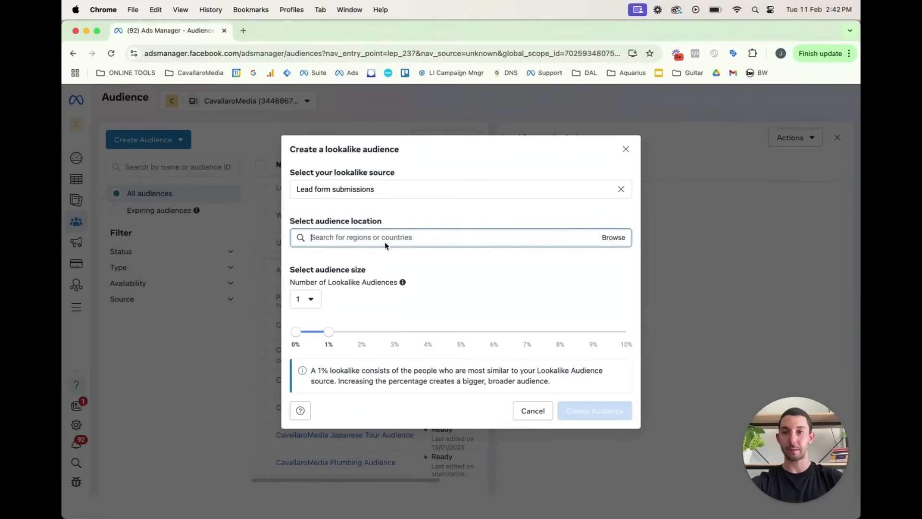
text(australia)
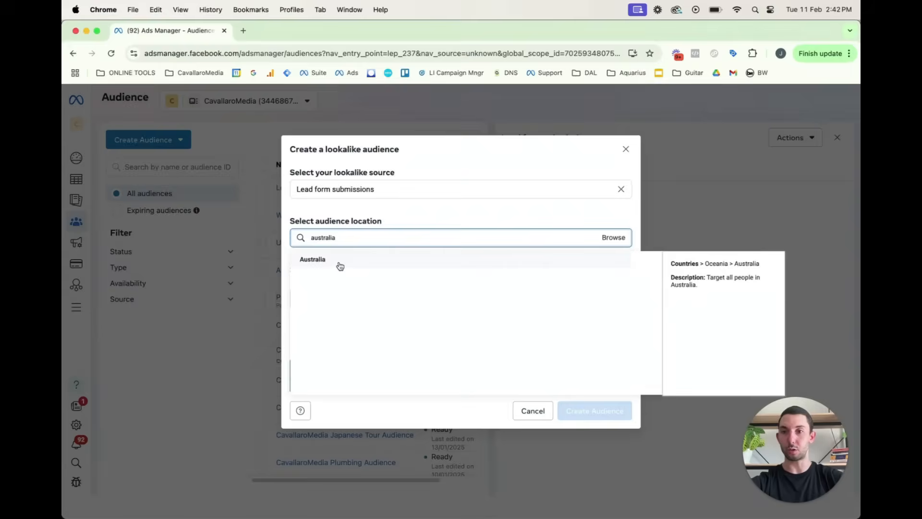
click(312, 260)
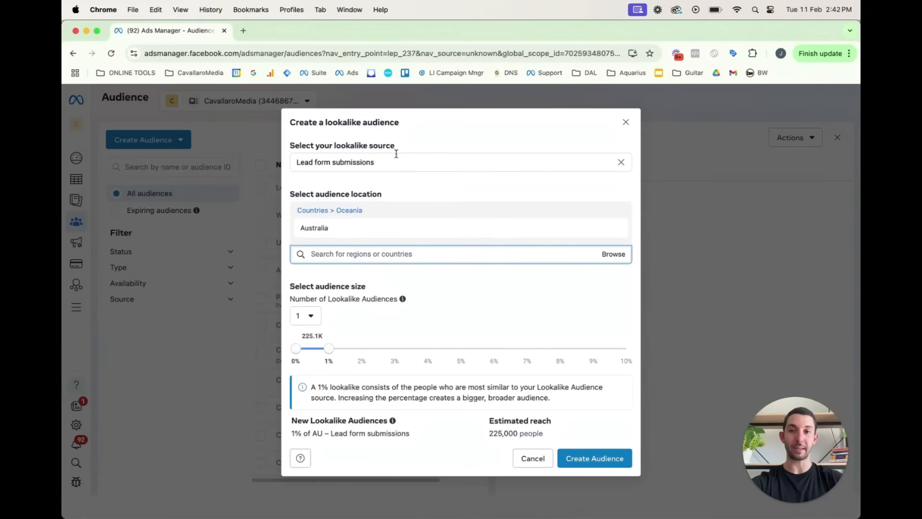
mouse_move(584, 444)
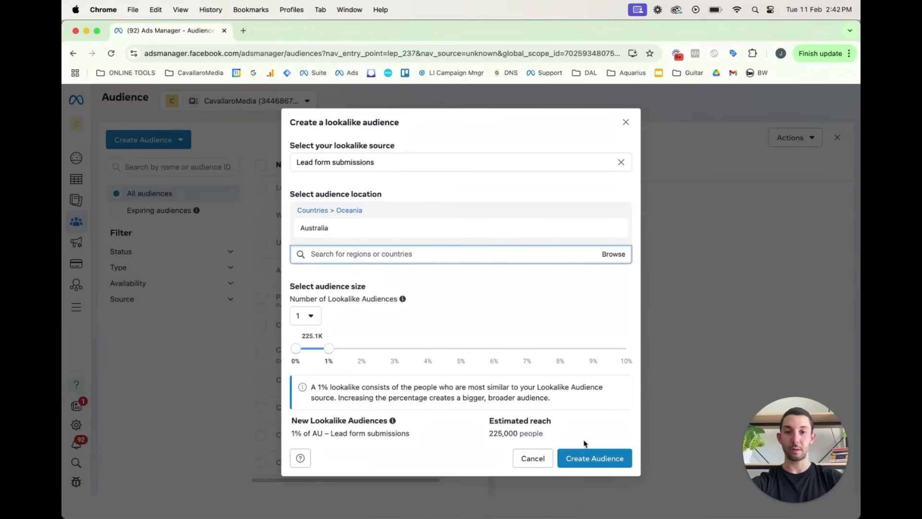
click(594, 458)
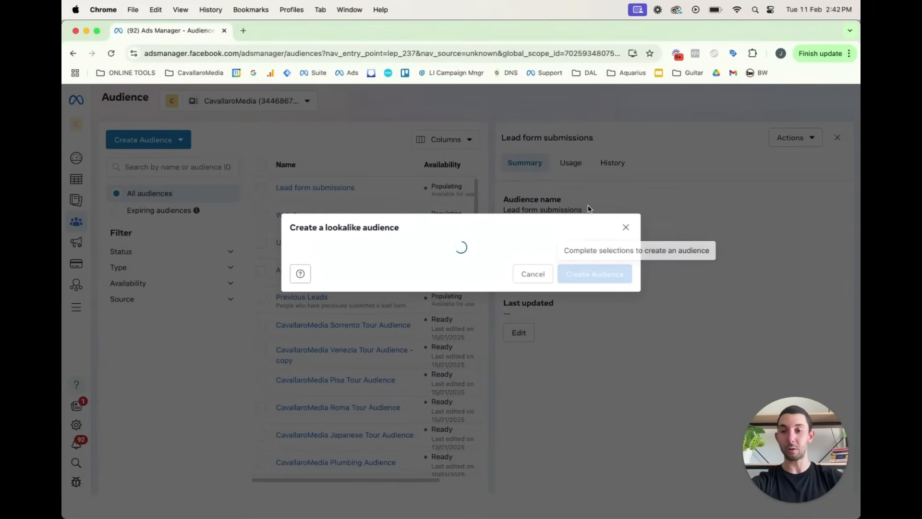
click(594, 273)
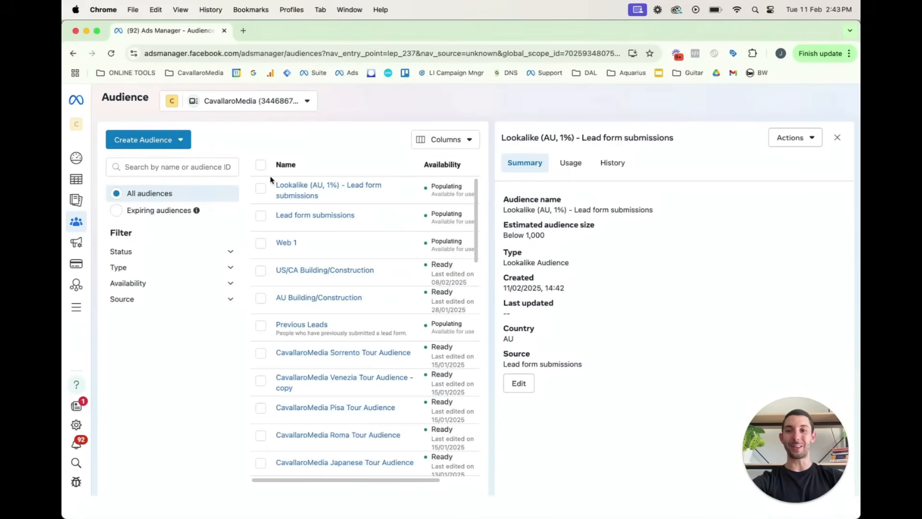
mouse_move(317, 234)
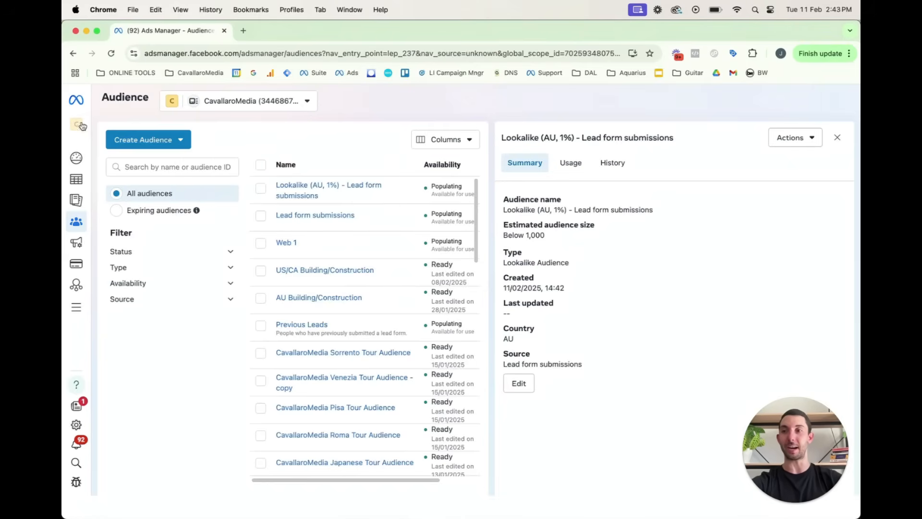
Go to Campaigns and switch to the ad account holding the draft campaign
click(76, 124)
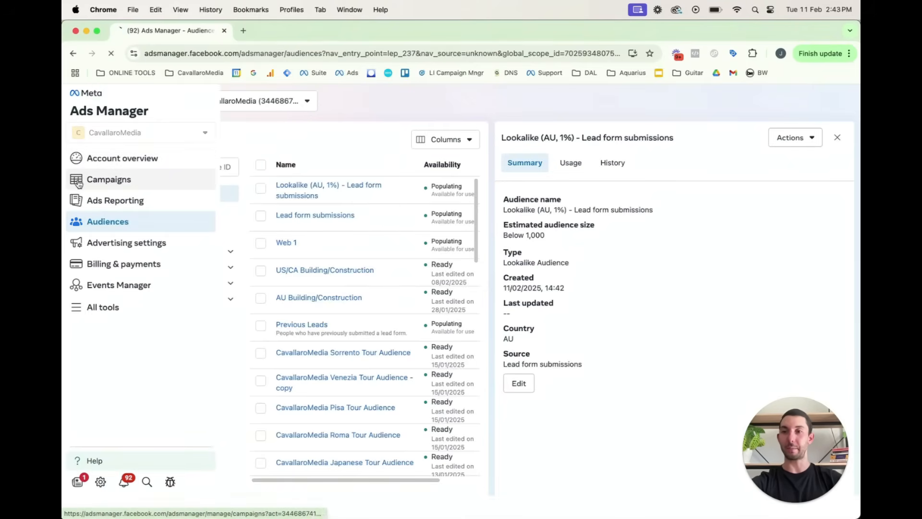
click(108, 179)
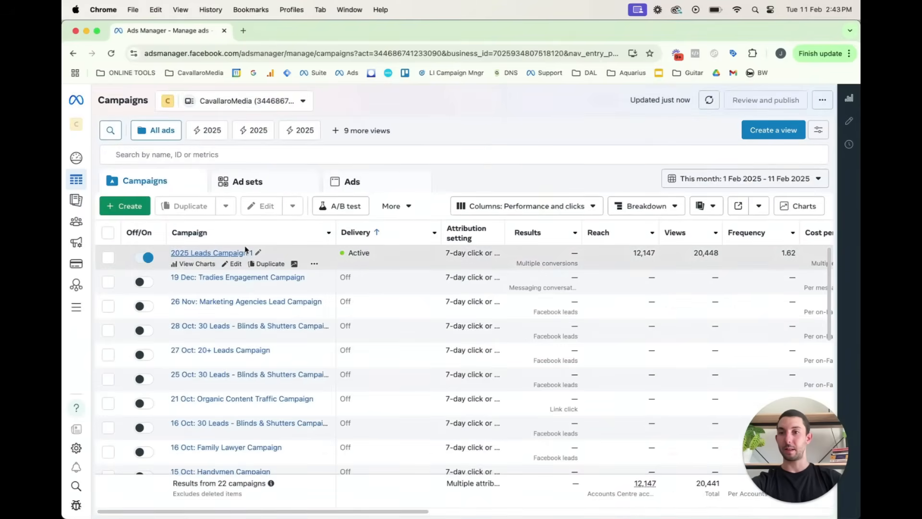
click(243, 100)
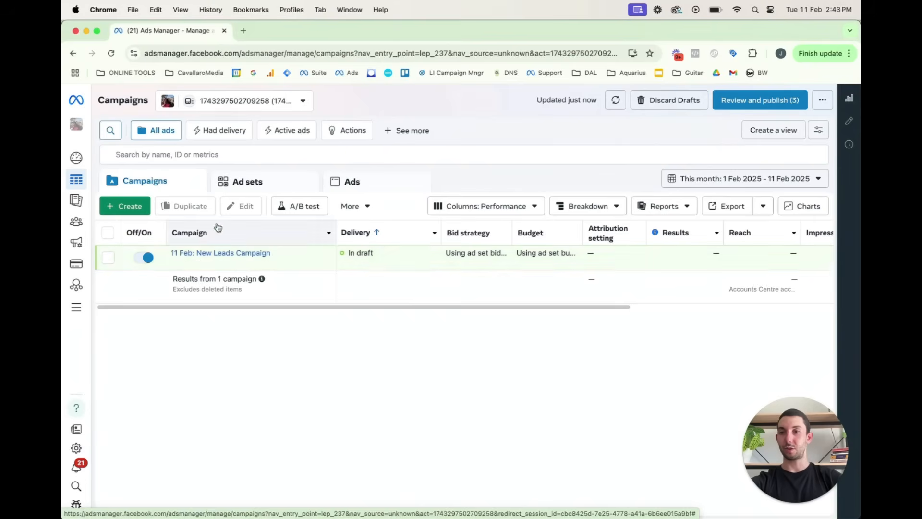
Open and close the 11 Feb: New Leads Ad 1, then open the draft ad set
click(351, 181)
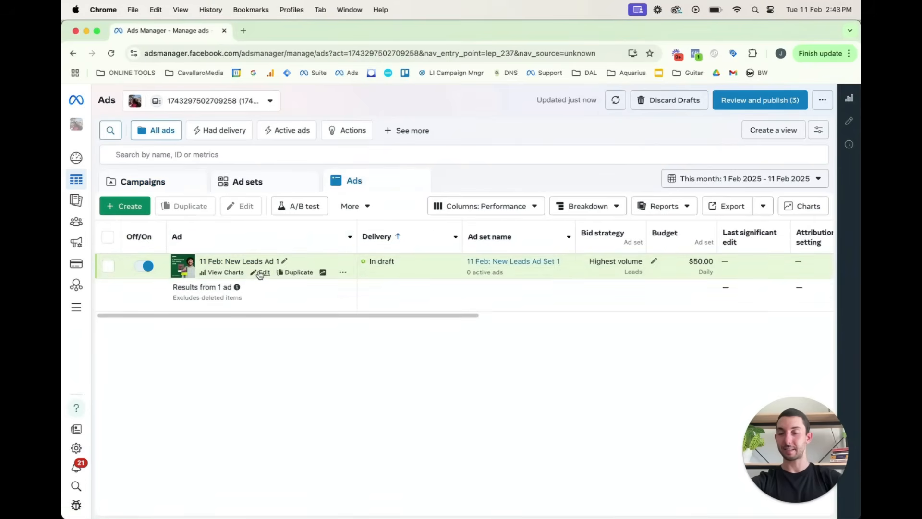
click(263, 271)
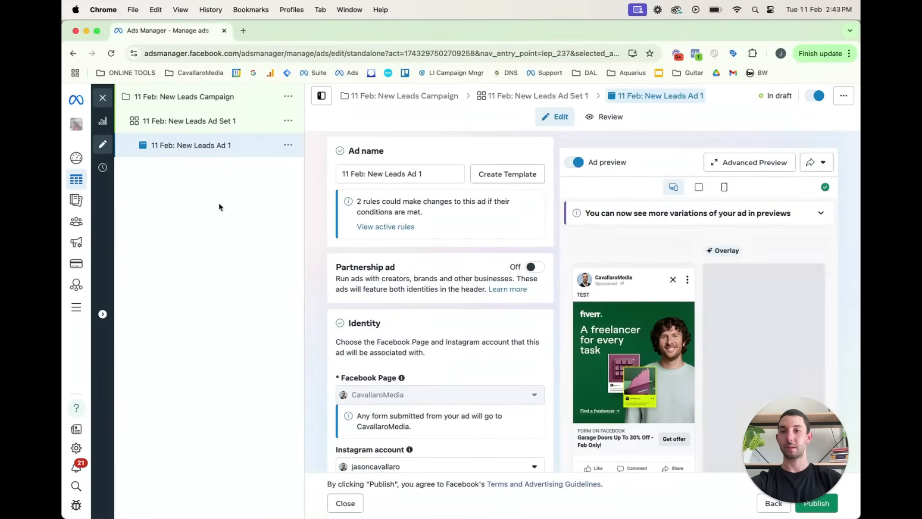
click(345, 502)
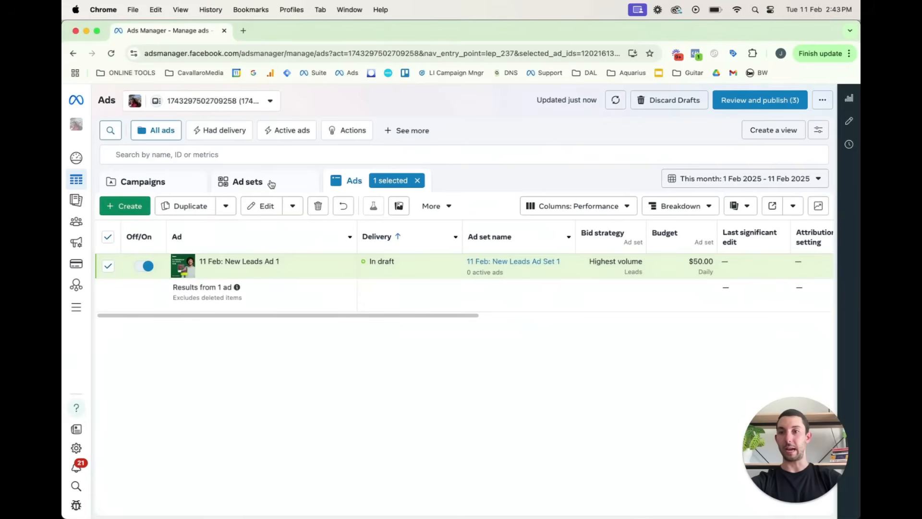
click(248, 181)
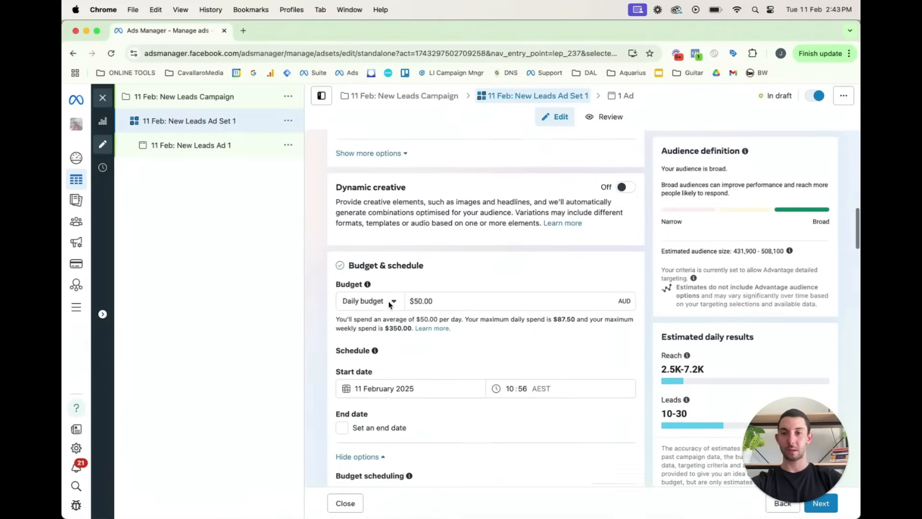
Include Website Visitors, turn off Advantage custom audience, then remove Website Visitors again
scroll(up, 3)
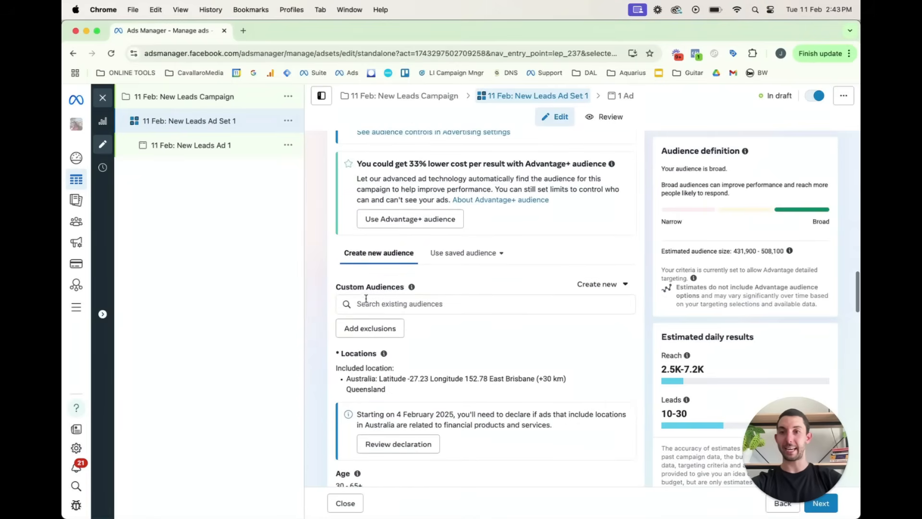
click(485, 304)
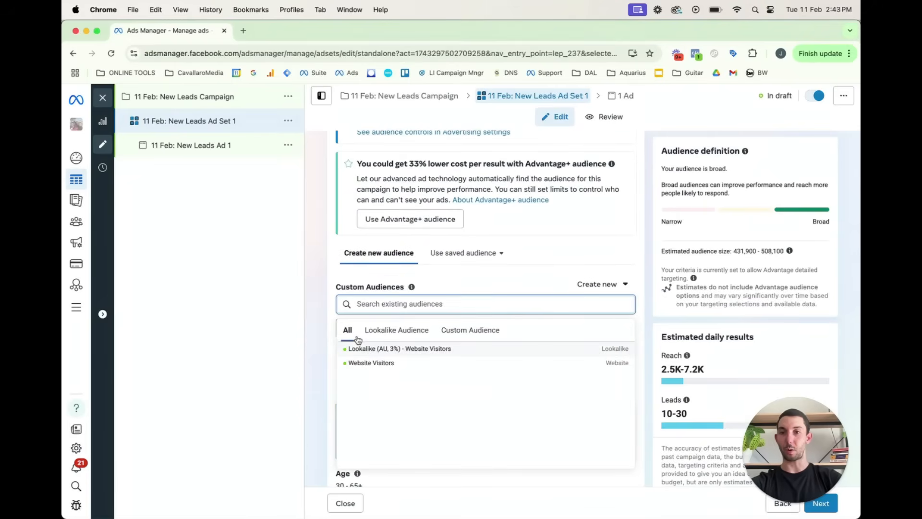
click(486, 303)
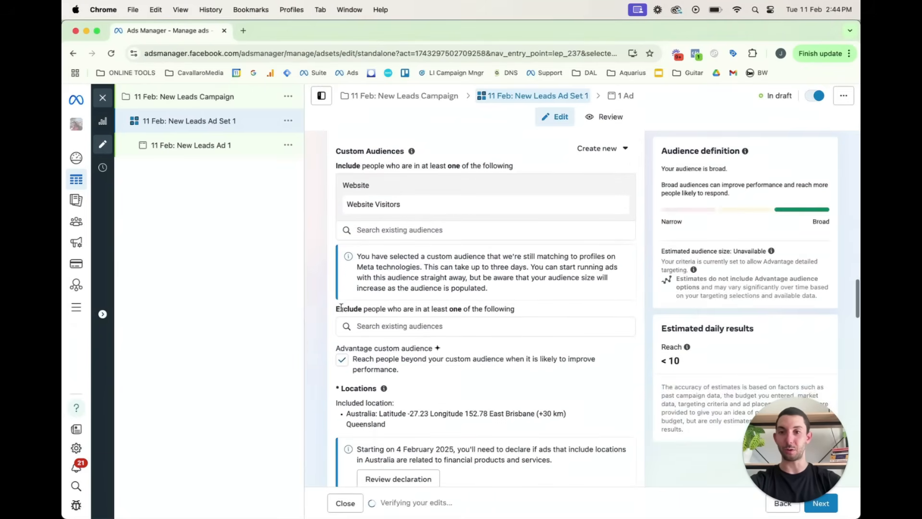
click(342, 360)
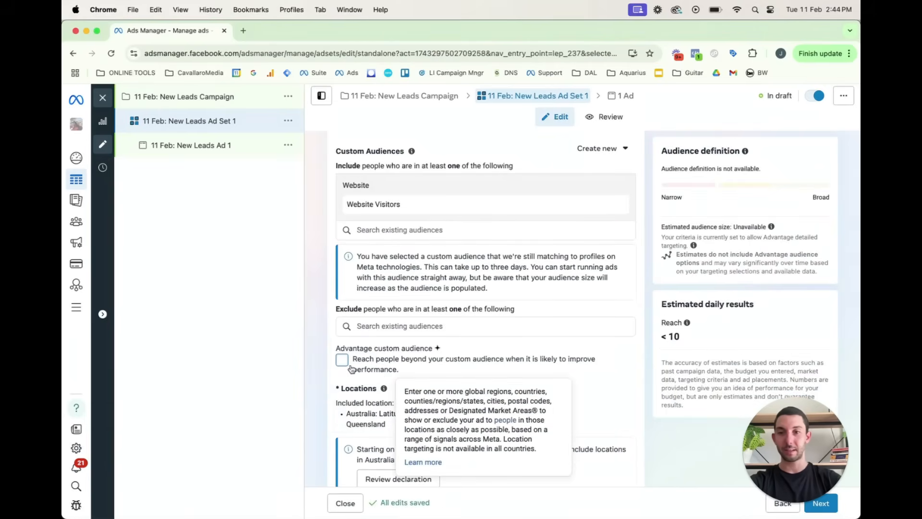
scroll(down, 3)
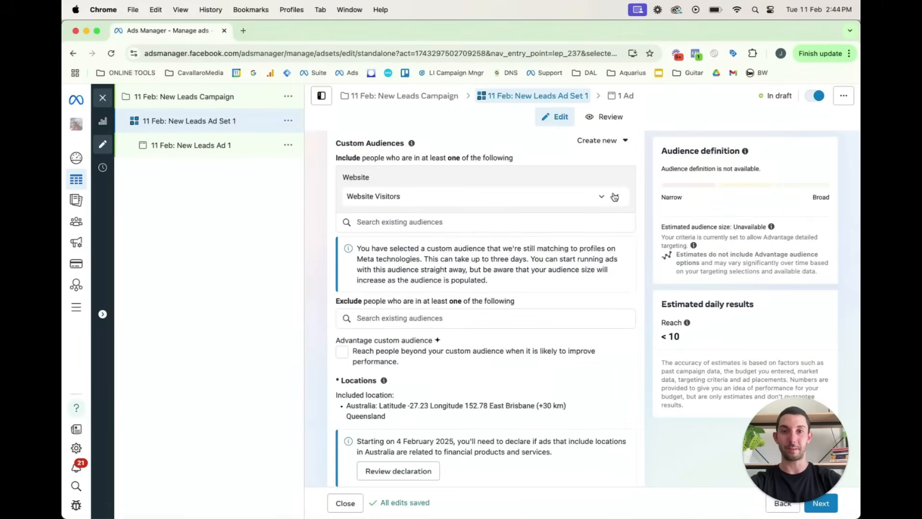
click(614, 197)
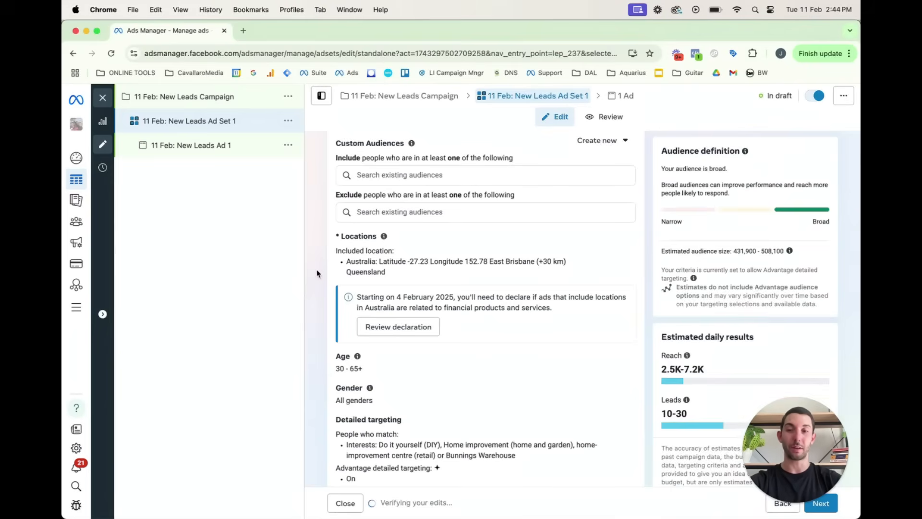
Exclude the Website Visitors custom audience from the draft ad set
click(485, 211)
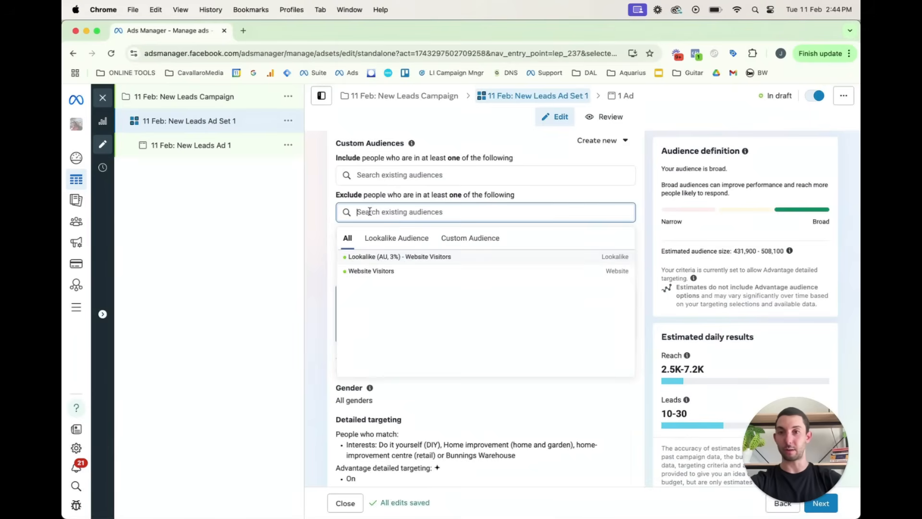
mouse_move(441, 273)
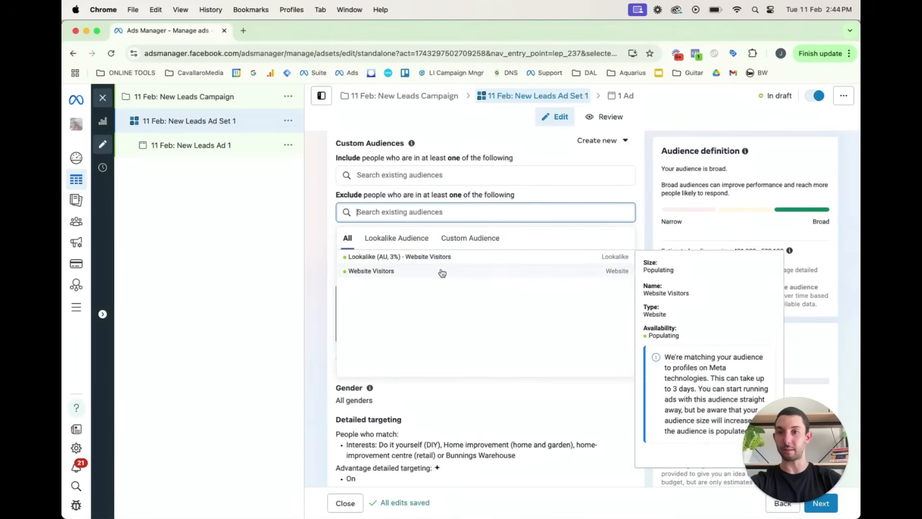
click(371, 270)
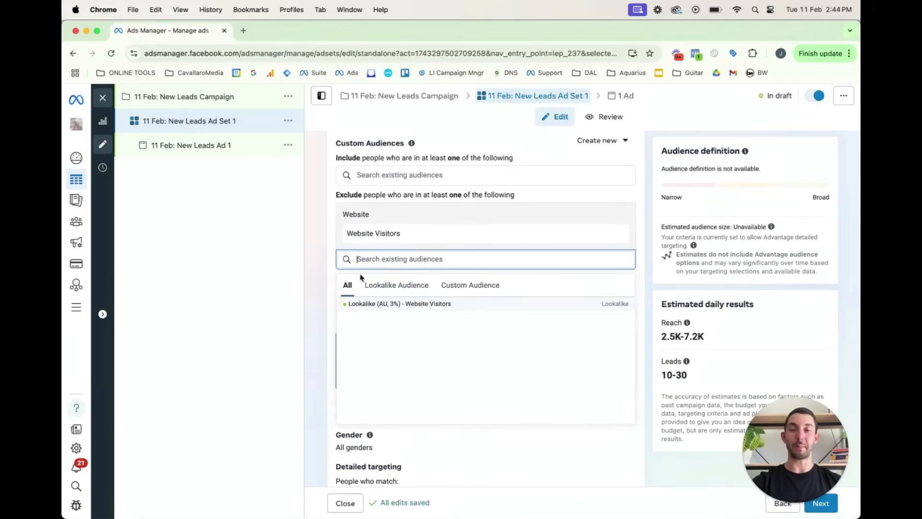
mouse_move(321, 269)
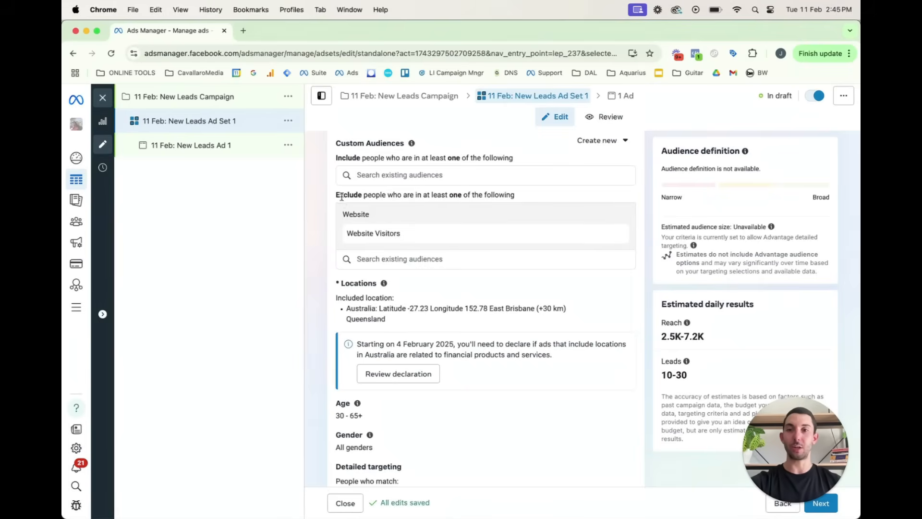
mouse_move(442, 226)
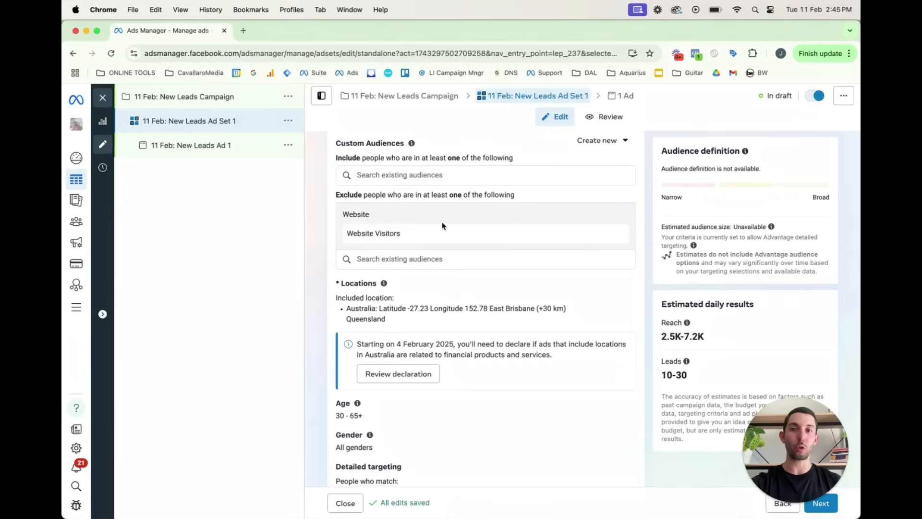
mouse_move(643, 290)
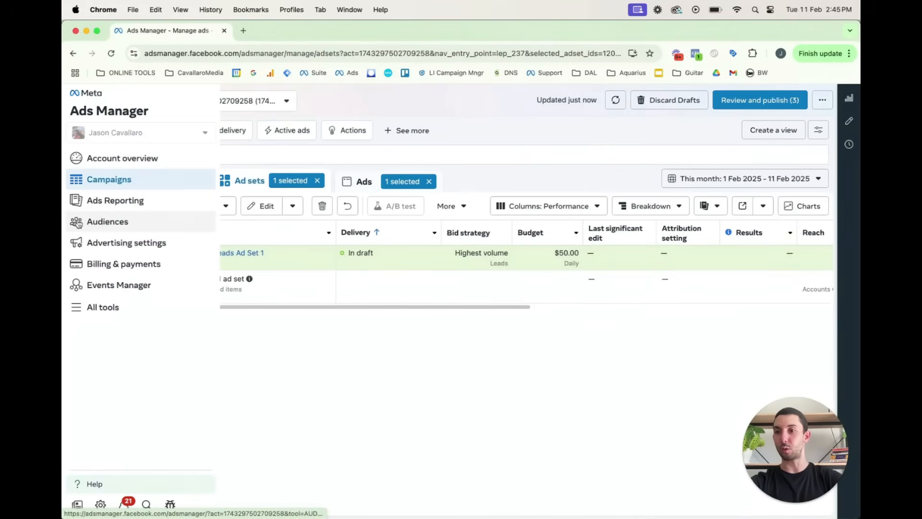
From the Audiences page, start a custom audience using Video as the source
click(107, 221)
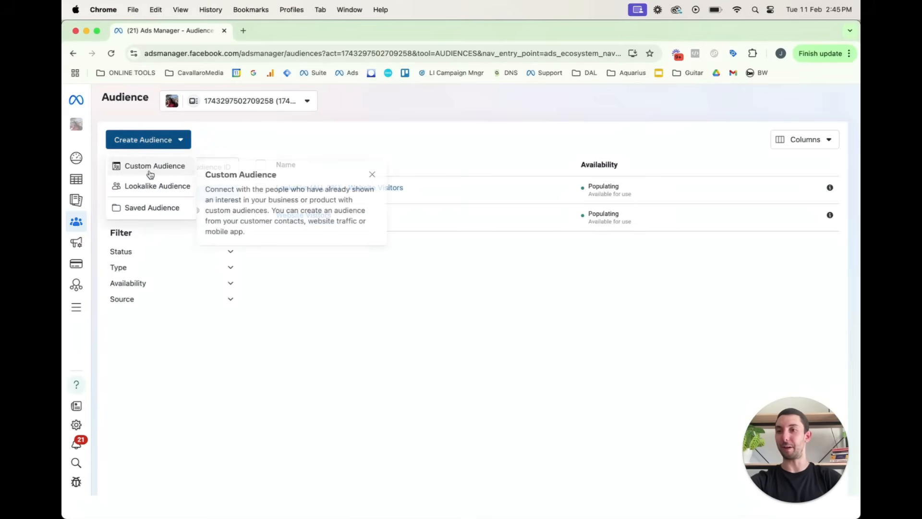
click(155, 166)
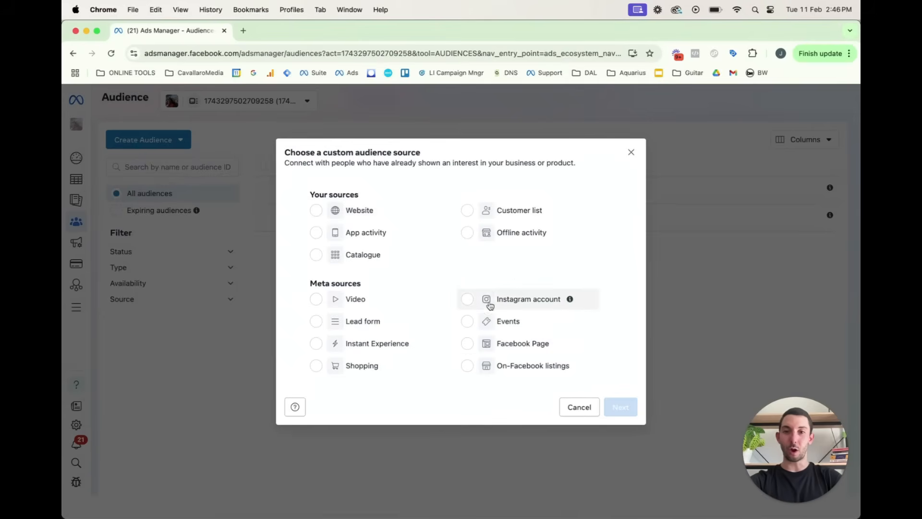
mouse_move(486, 342)
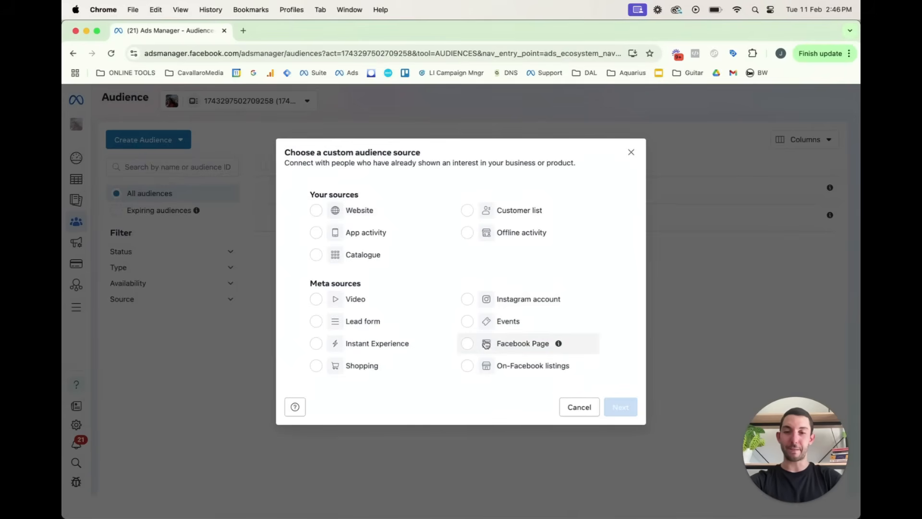
mouse_move(537, 347)
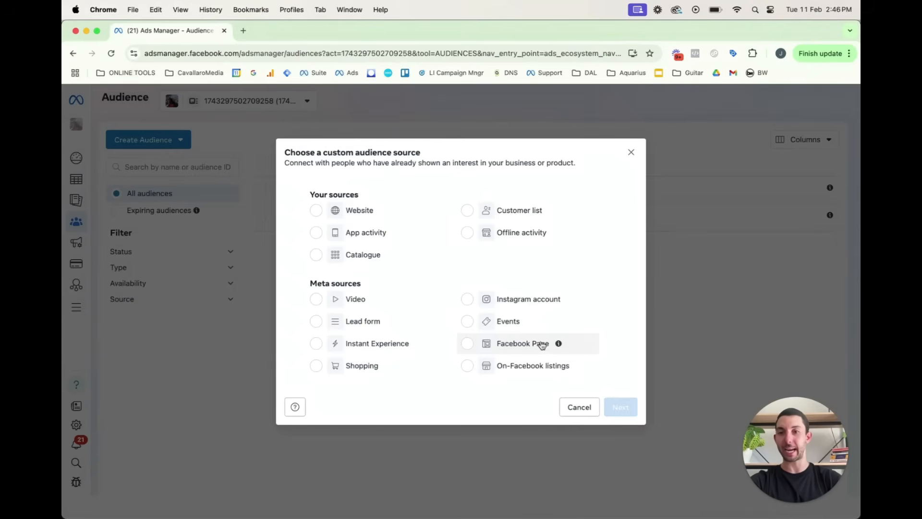
mouse_move(332, 303)
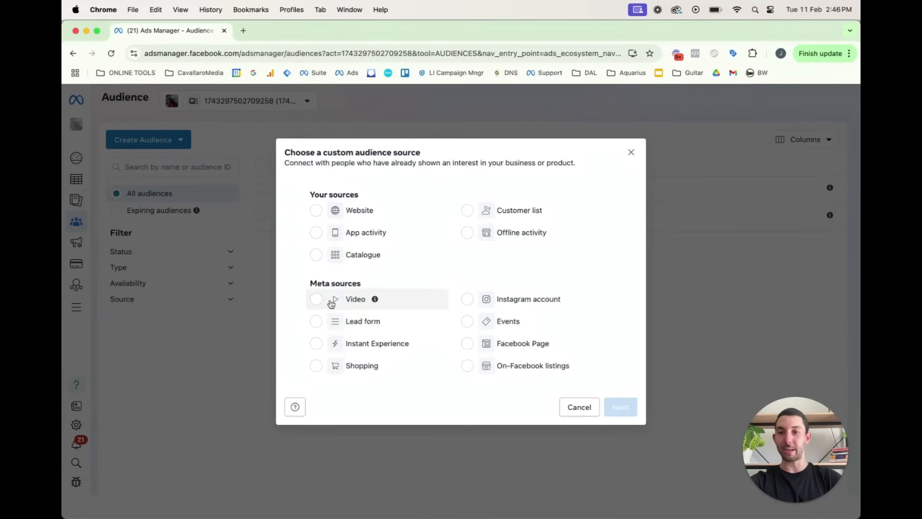
click(316, 298)
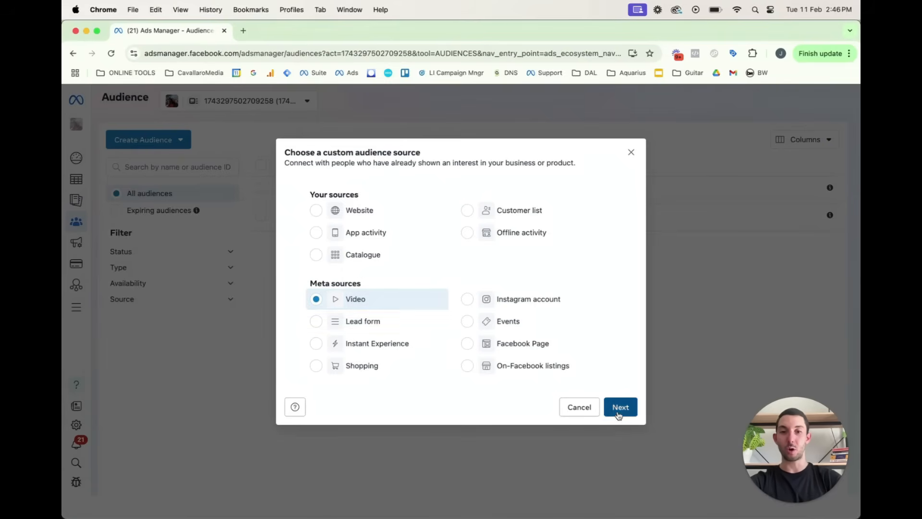
click(619, 407)
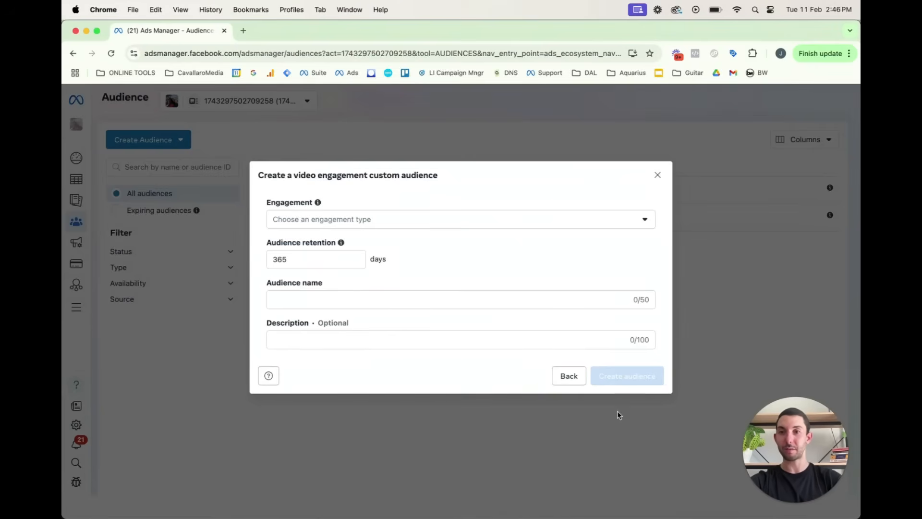
mouse_move(371, 257)
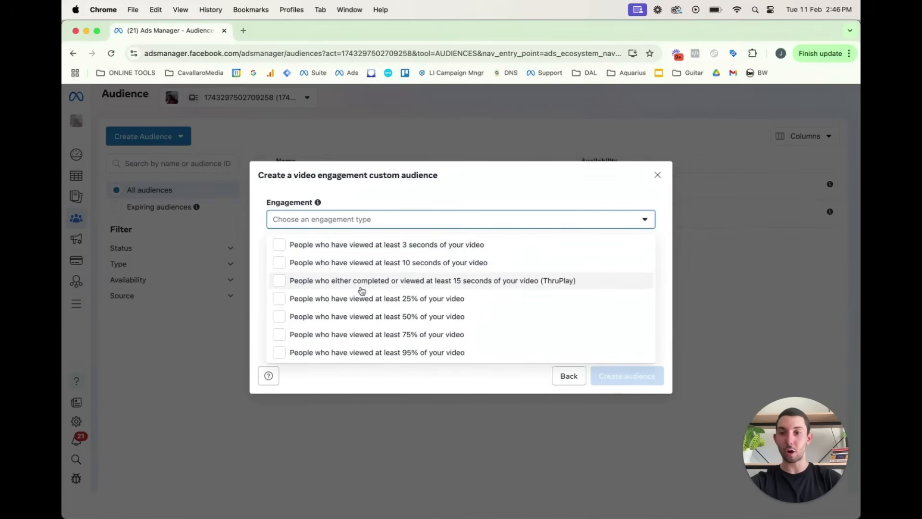
mouse_move(283, 355)
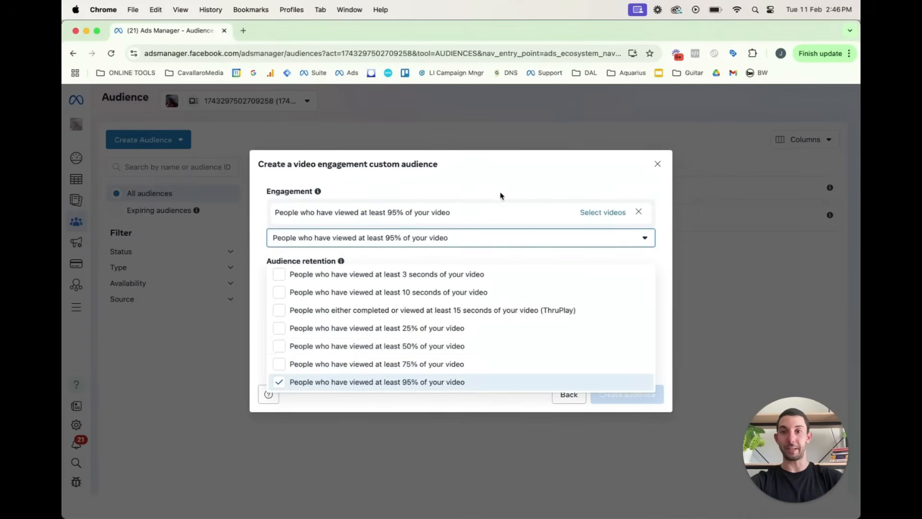
Pick the 14-second video for the 95%-viewers audience and confirm
click(603, 212)
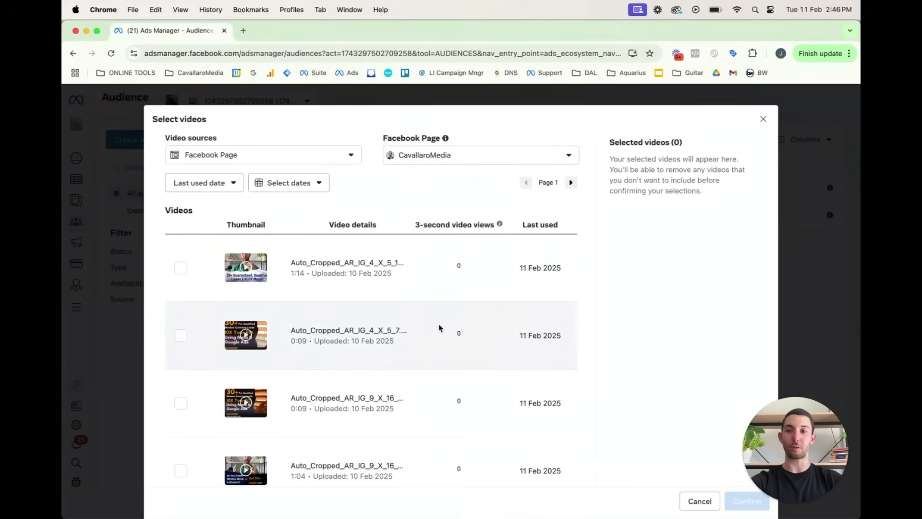
scroll(down, 3)
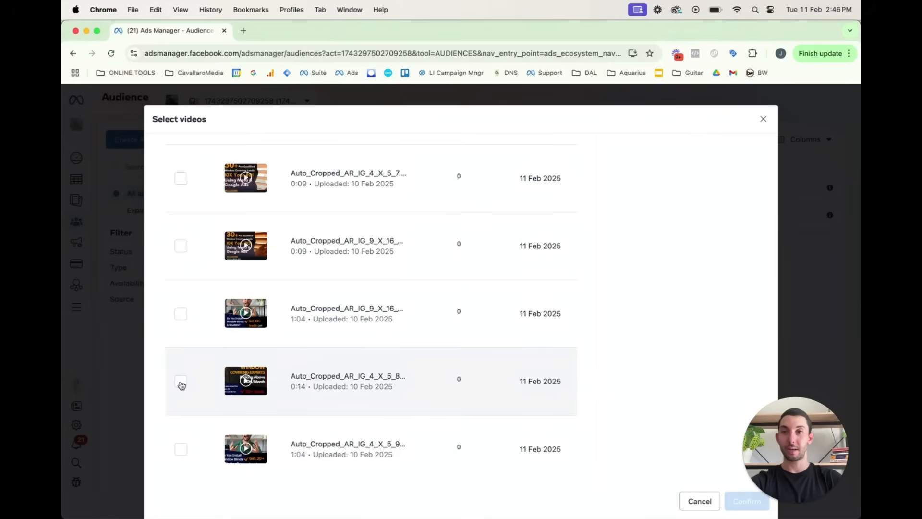
click(180, 381)
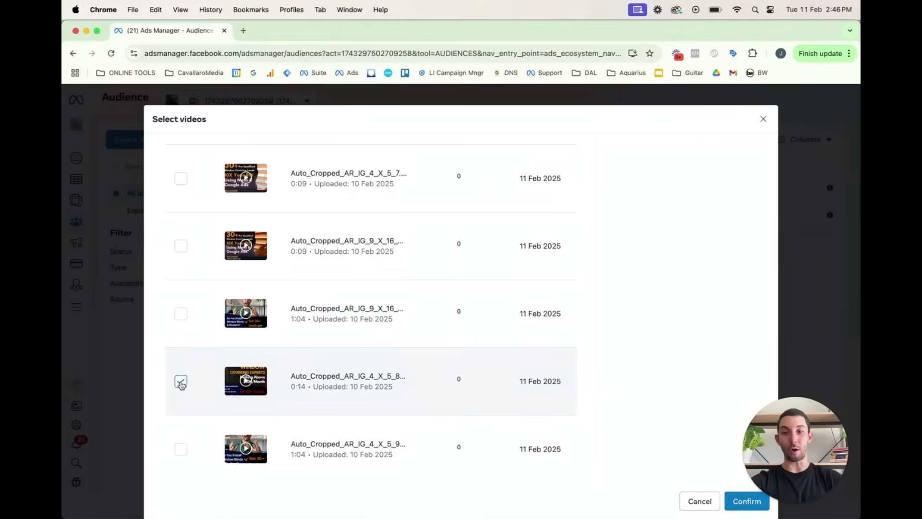
click(180, 381)
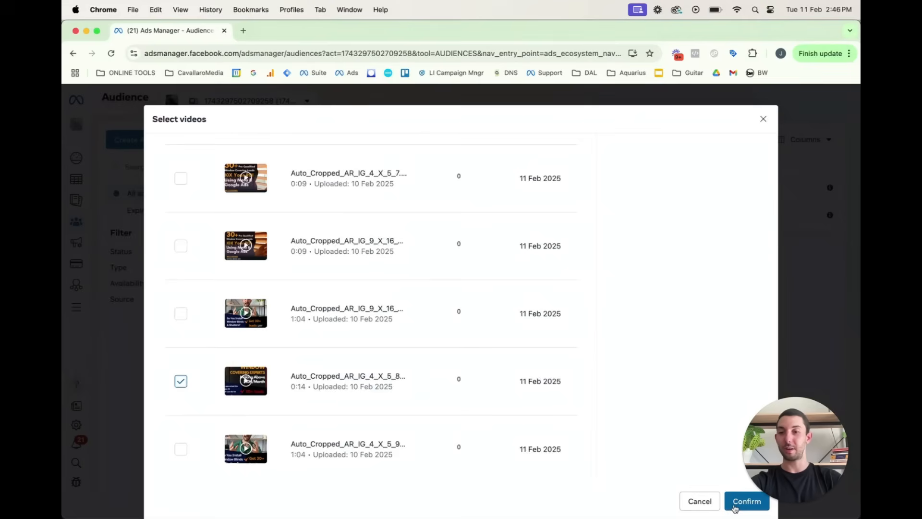
click(746, 501)
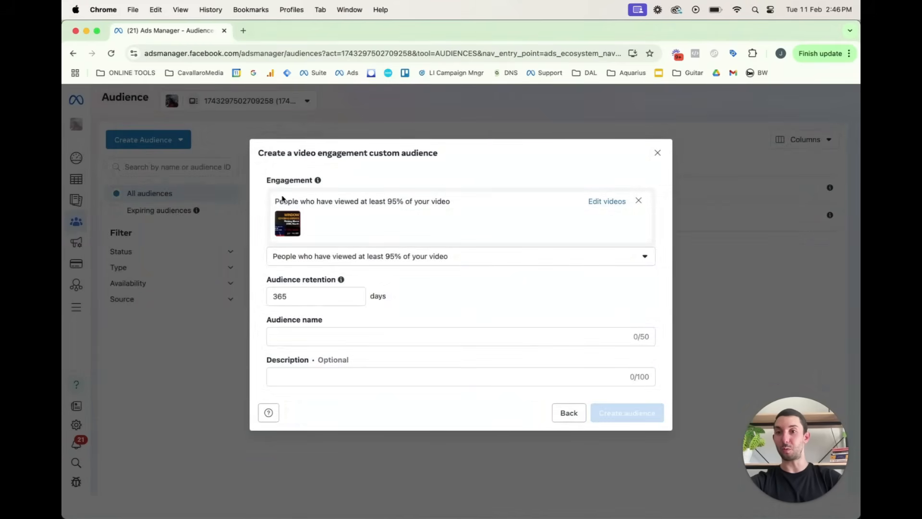
mouse_move(281, 231)
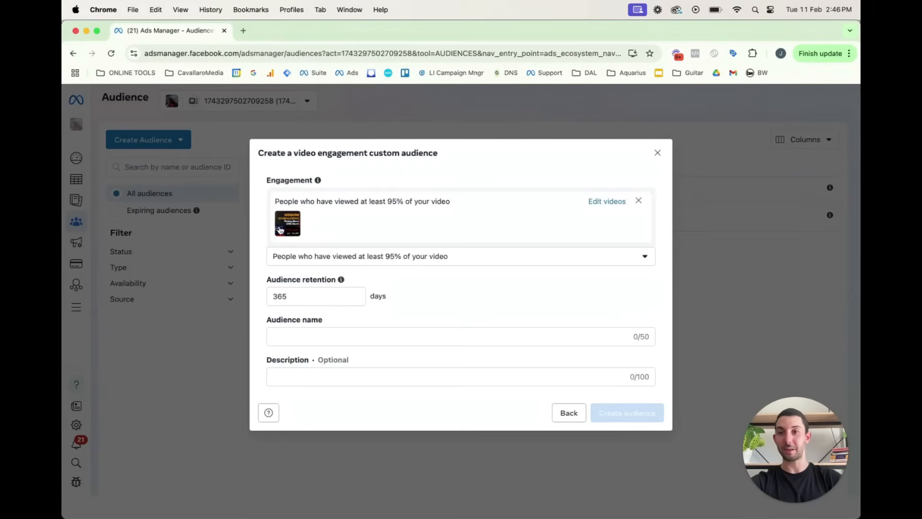
mouse_move(262, 309)
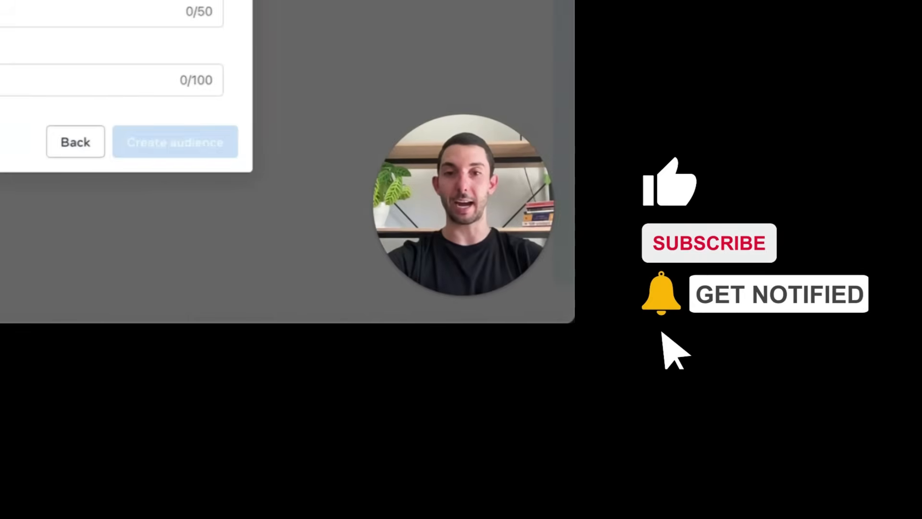
Change the audience retention from 365 to 30 days
click(668, 182)
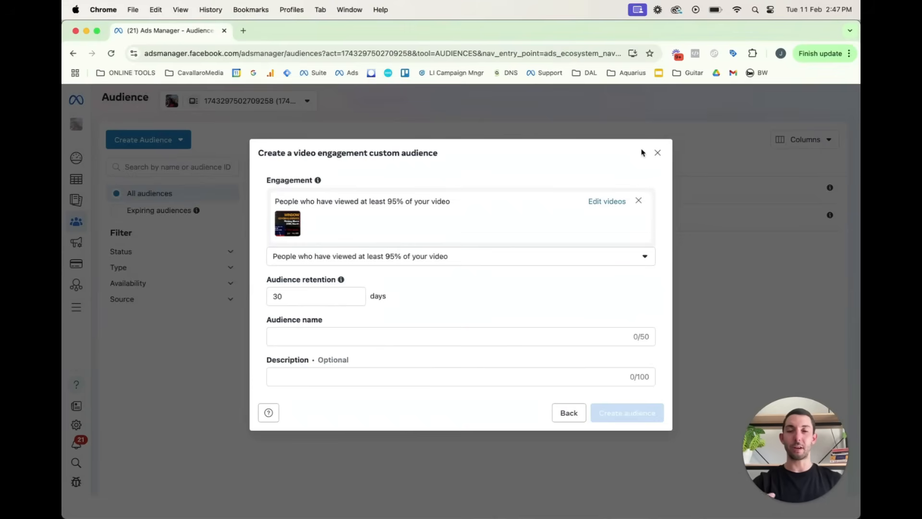
mouse_move(633, 91)
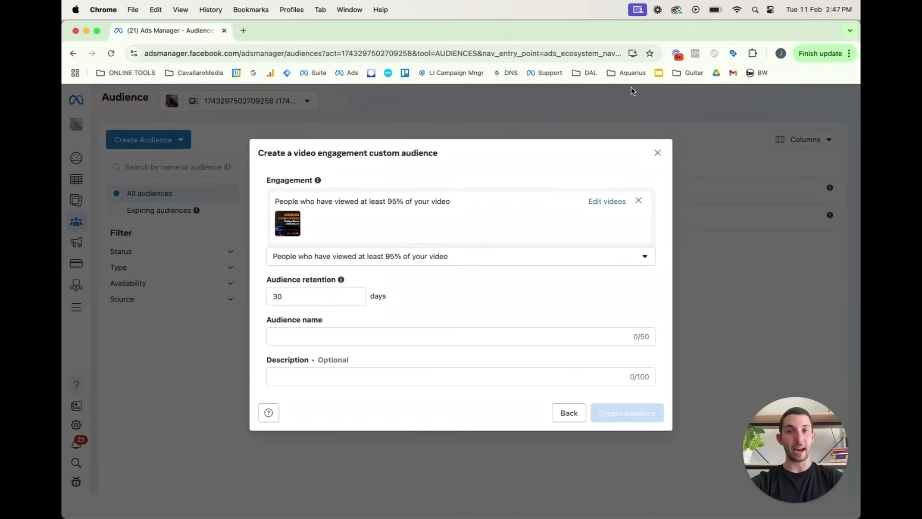